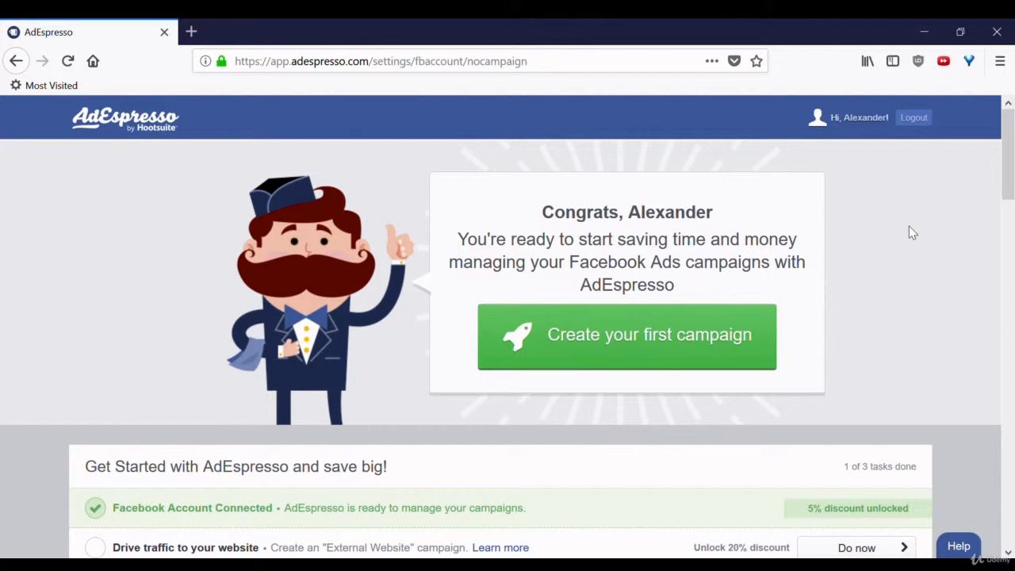
mouse_move(733, 263)
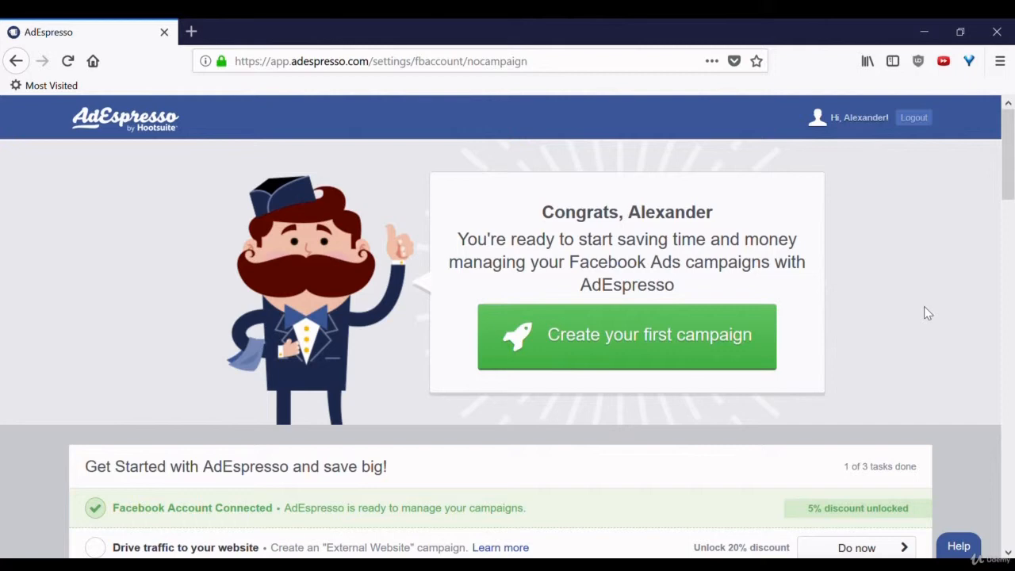
mouse_move(856, 234)
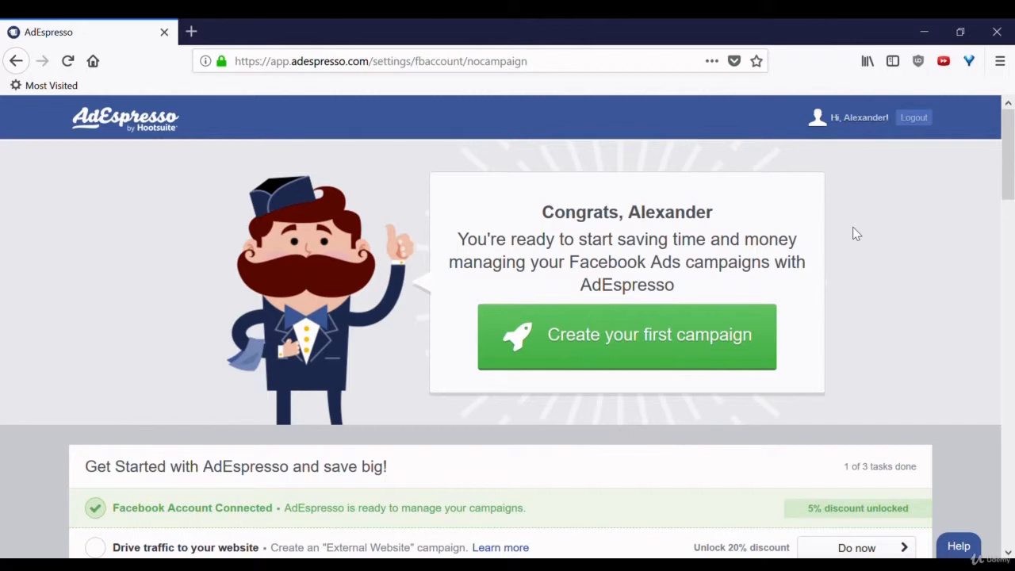
mouse_move(595, 347)
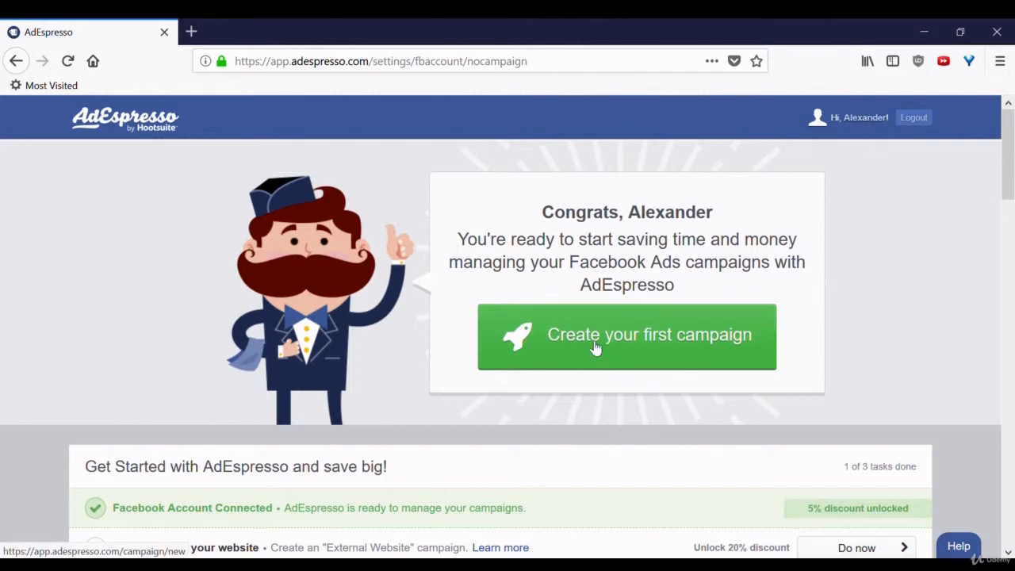
Start the first campaign and name it 'Udemy campaign' in the Campaign Name field
click(626, 334)
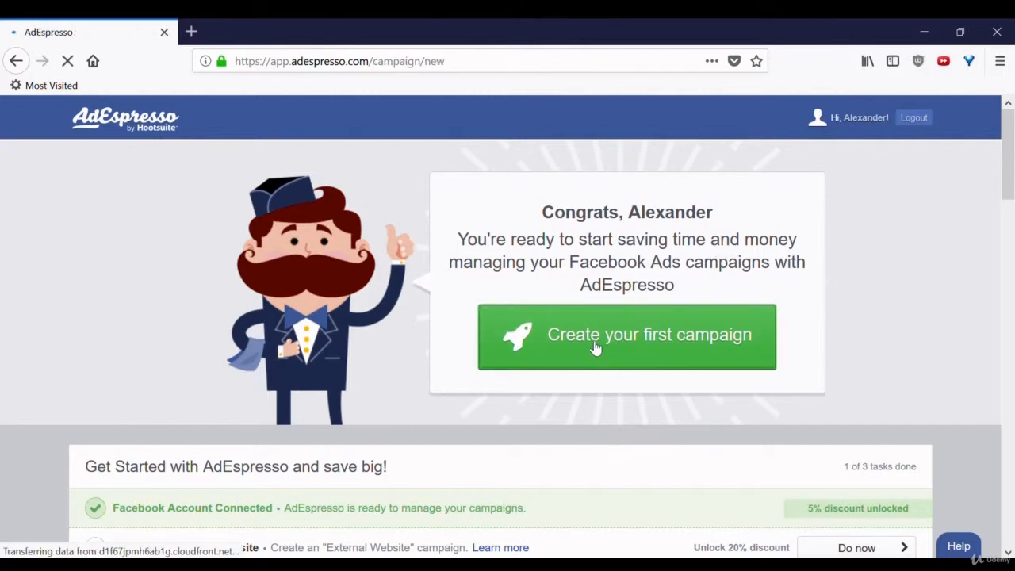
click(627, 334)
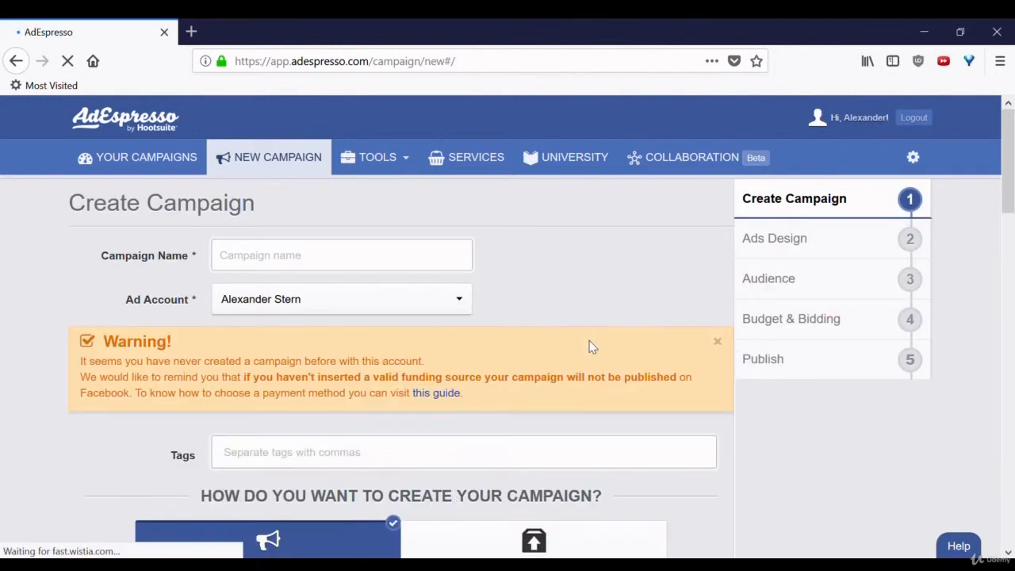
click(341, 254)
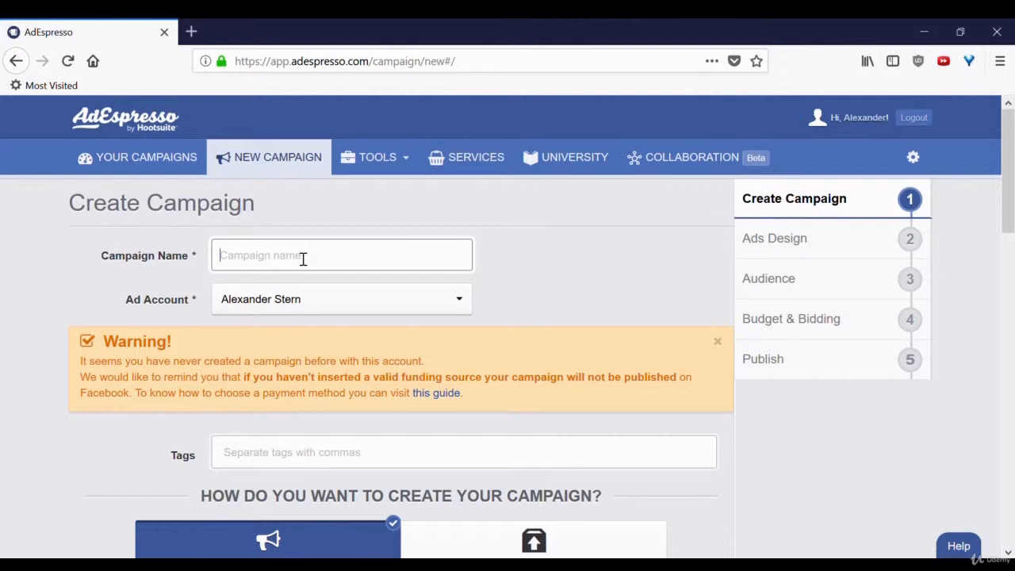
text(Udemy)
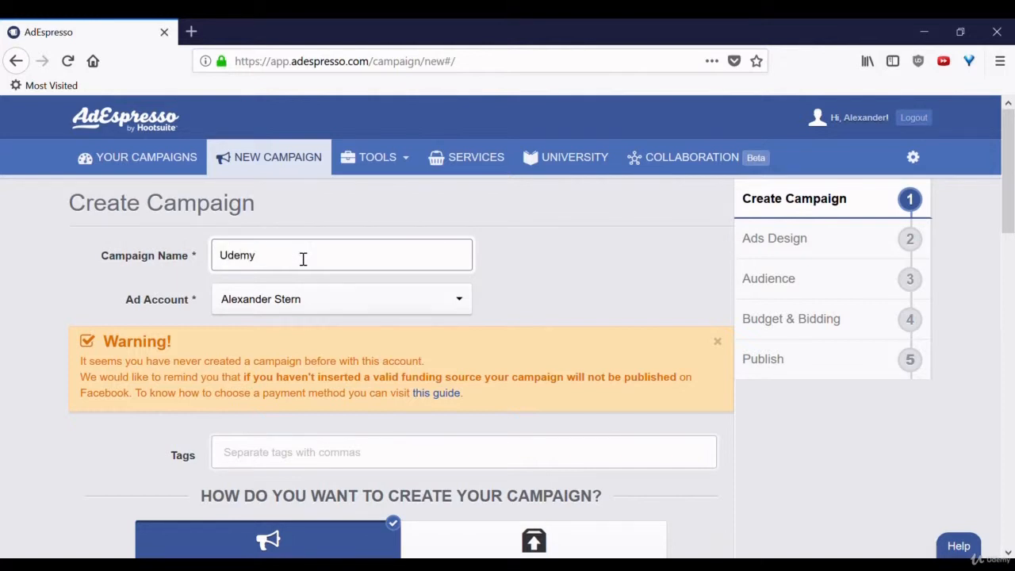
text(campaign)
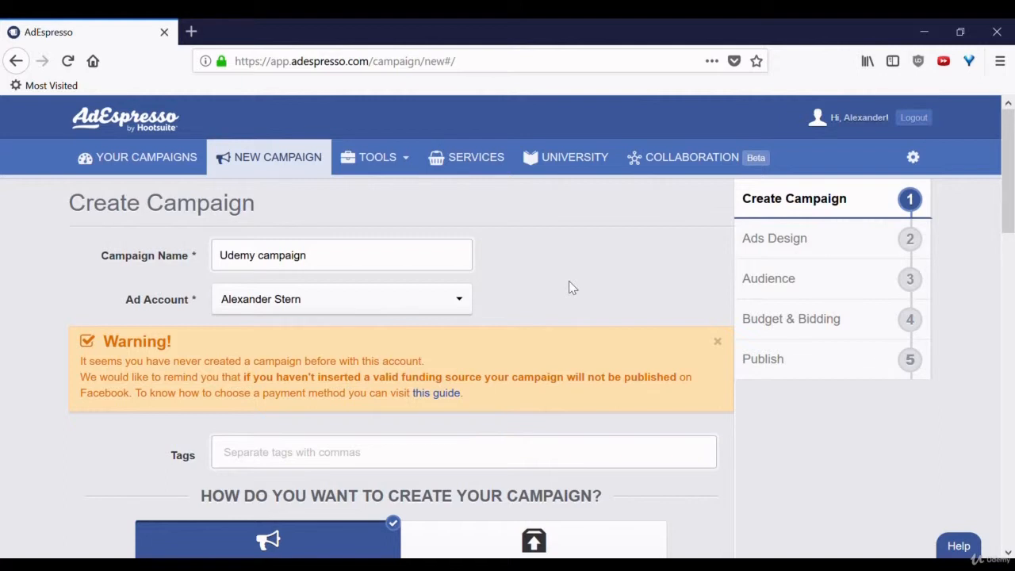
mouse_move(1011, 169)
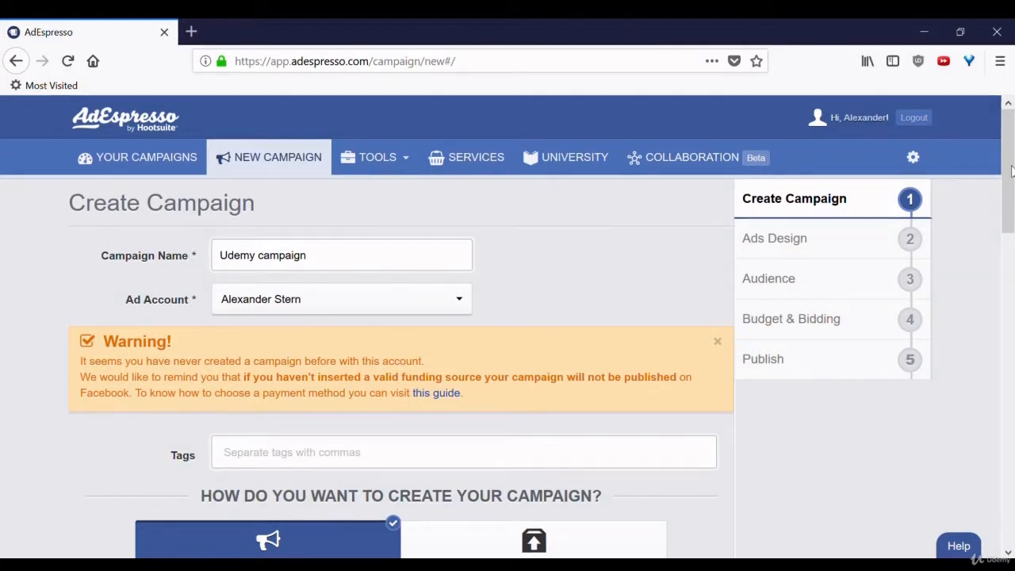
Add the tags 'udemy' and 'testing' in the campaign's Tags field
scroll(down, 3)
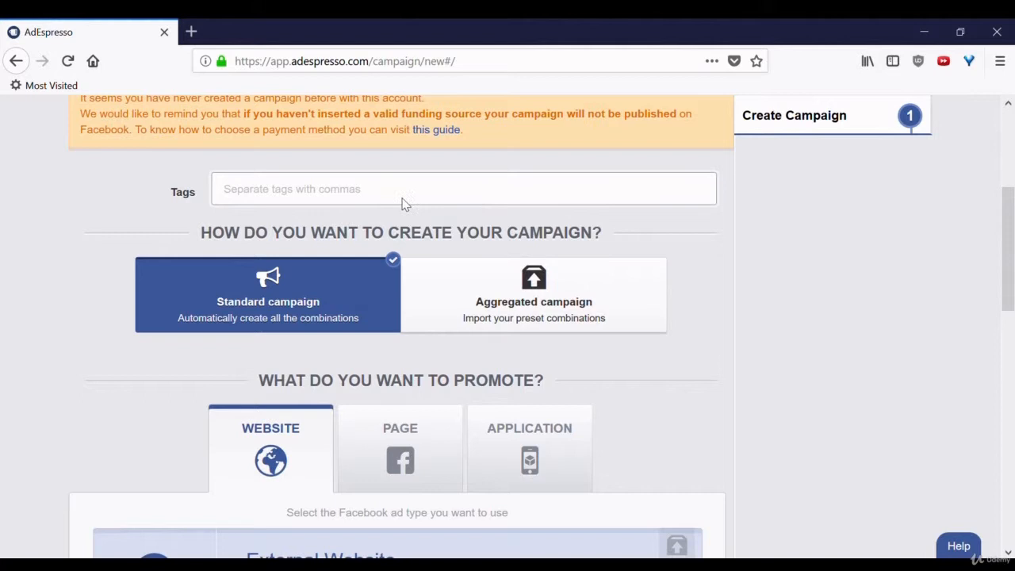
text(ud)
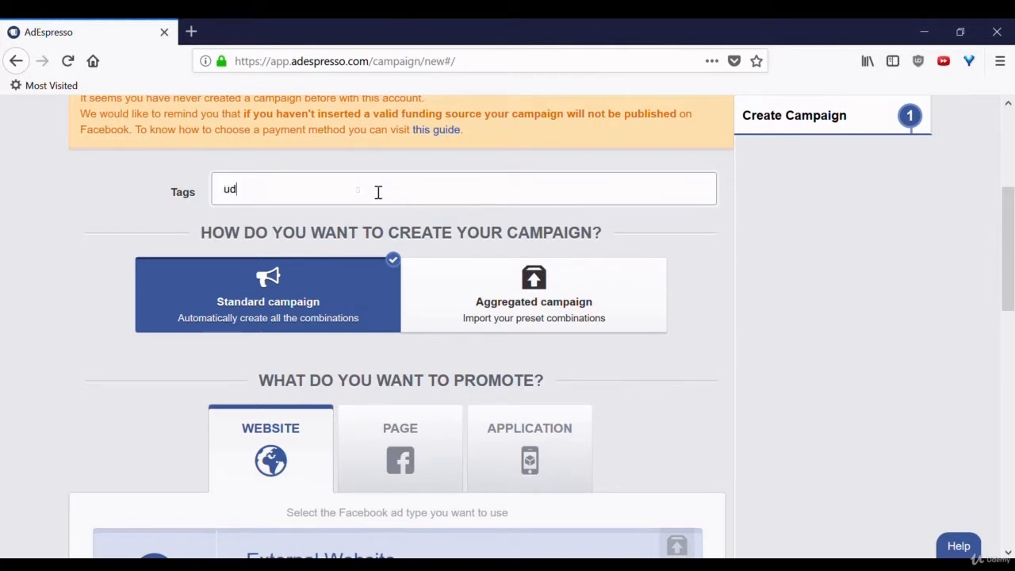
key(enter)
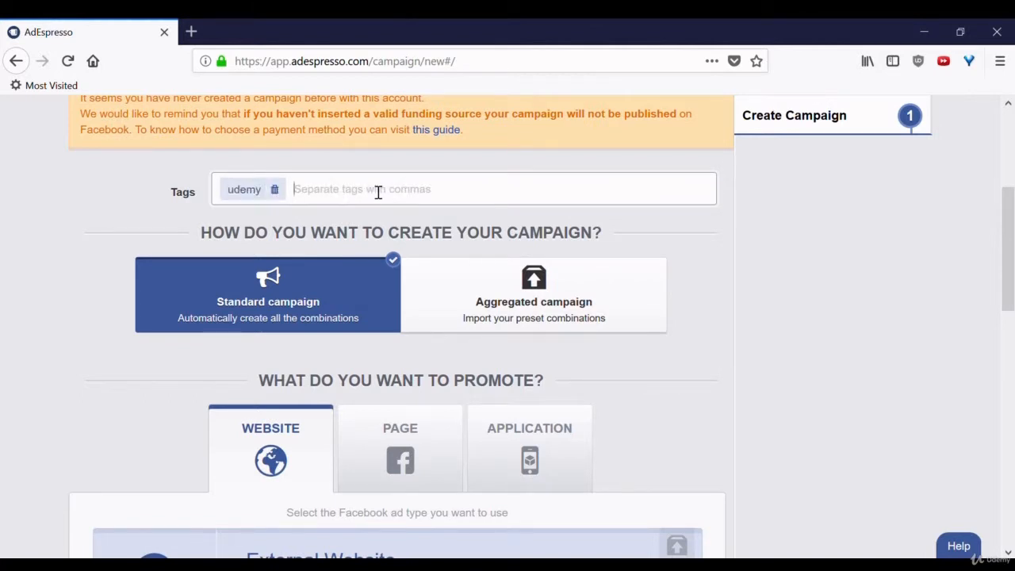
text(testing)
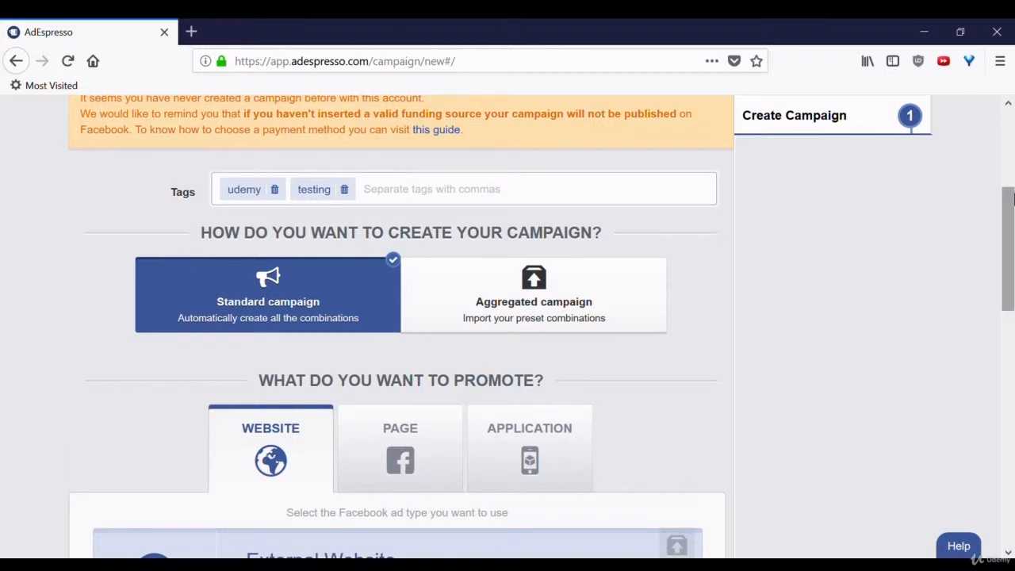
scroll(down, 3)
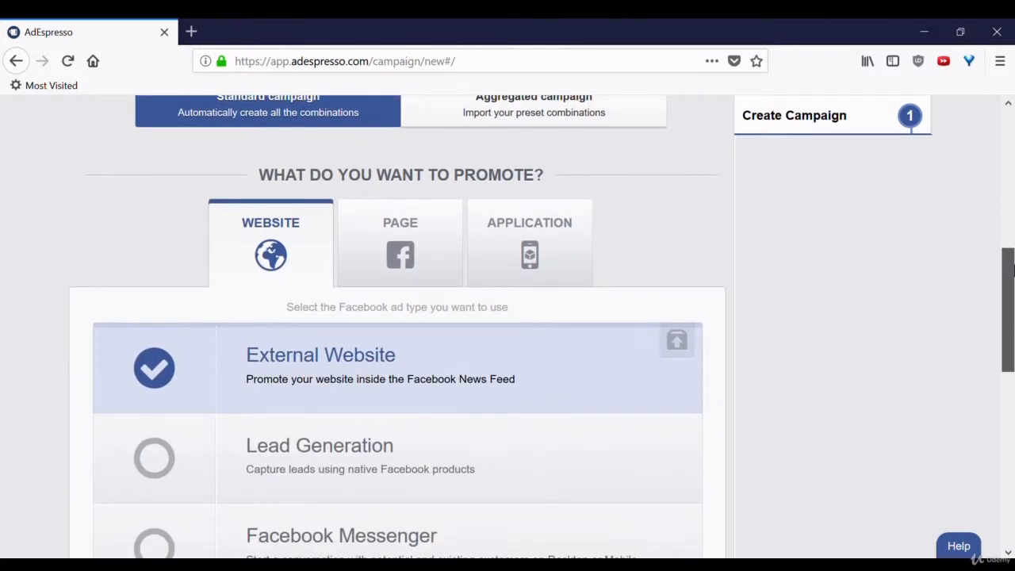
scroll(down, 3)
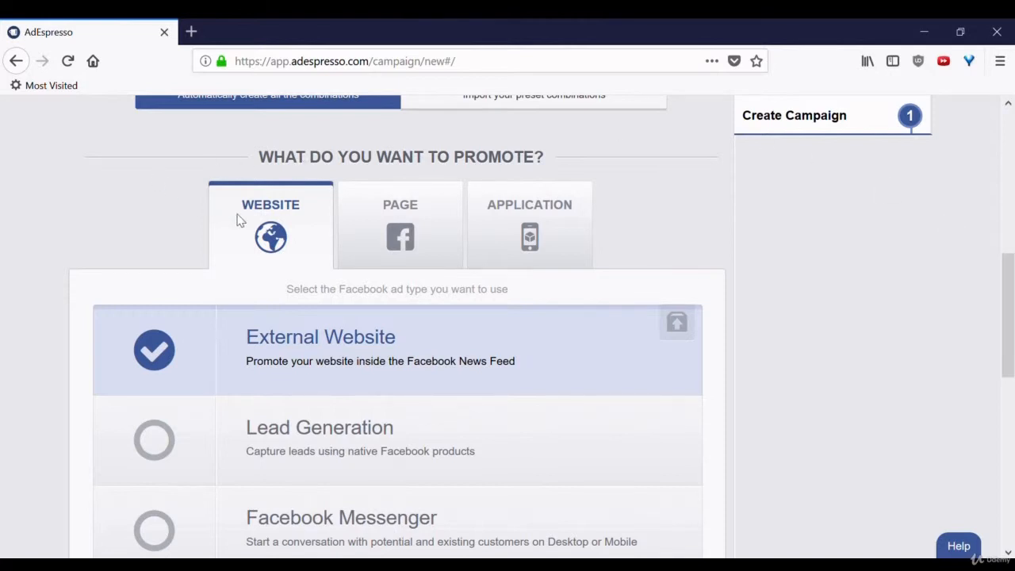
mouse_move(436, 232)
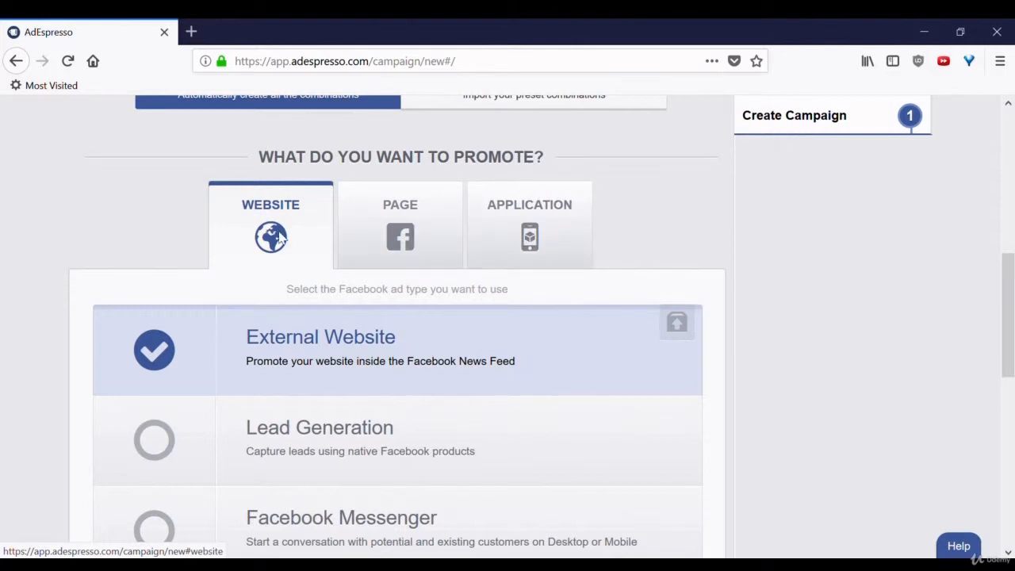
mouse_move(247, 236)
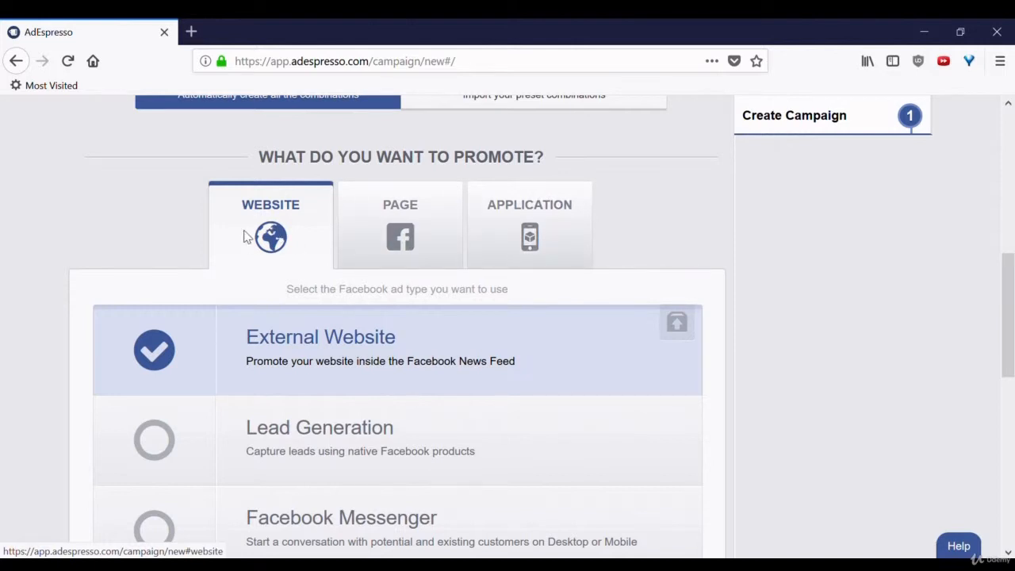
mouse_move(285, 222)
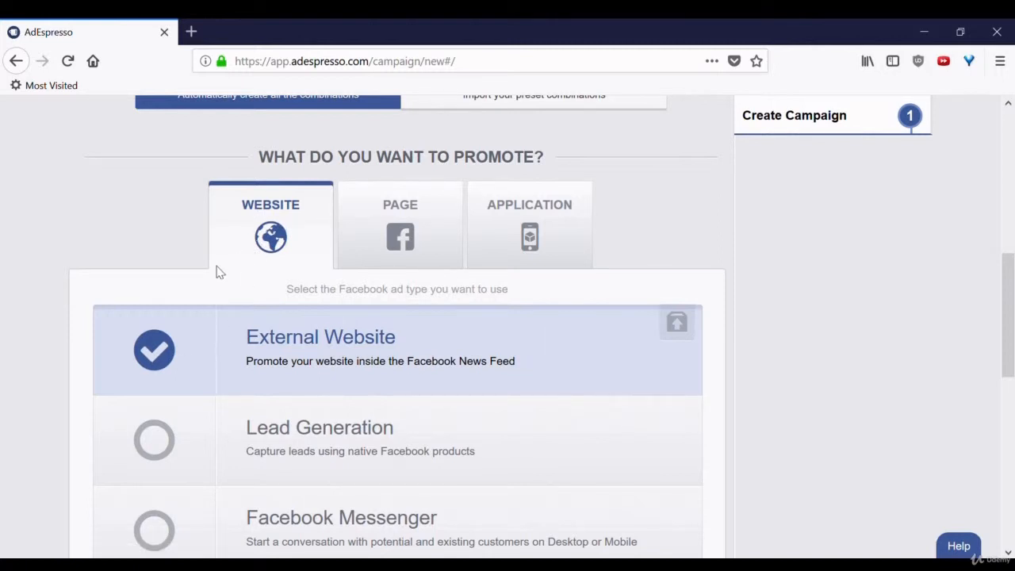
mouse_move(224, 268)
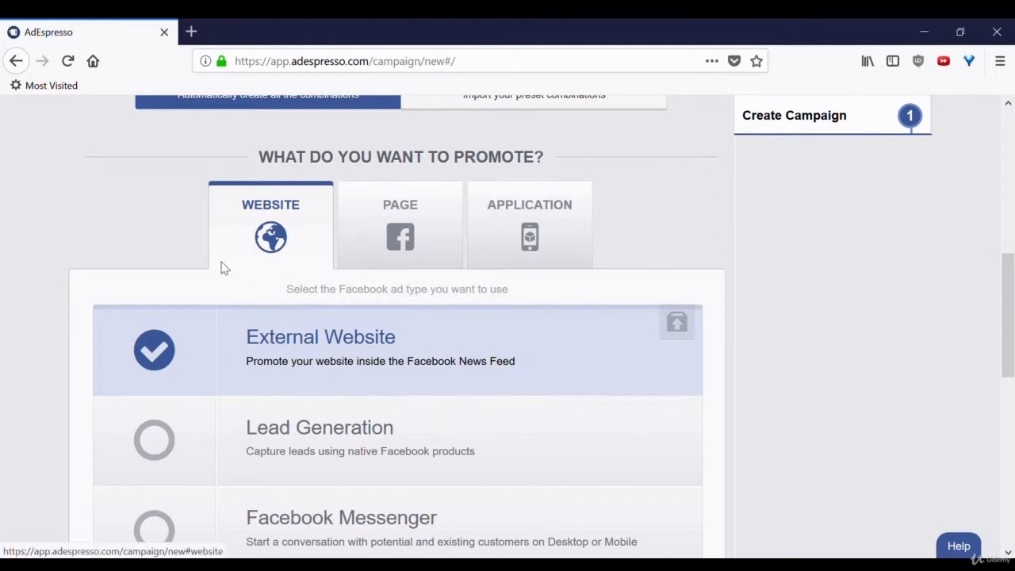
mouse_move(270, 230)
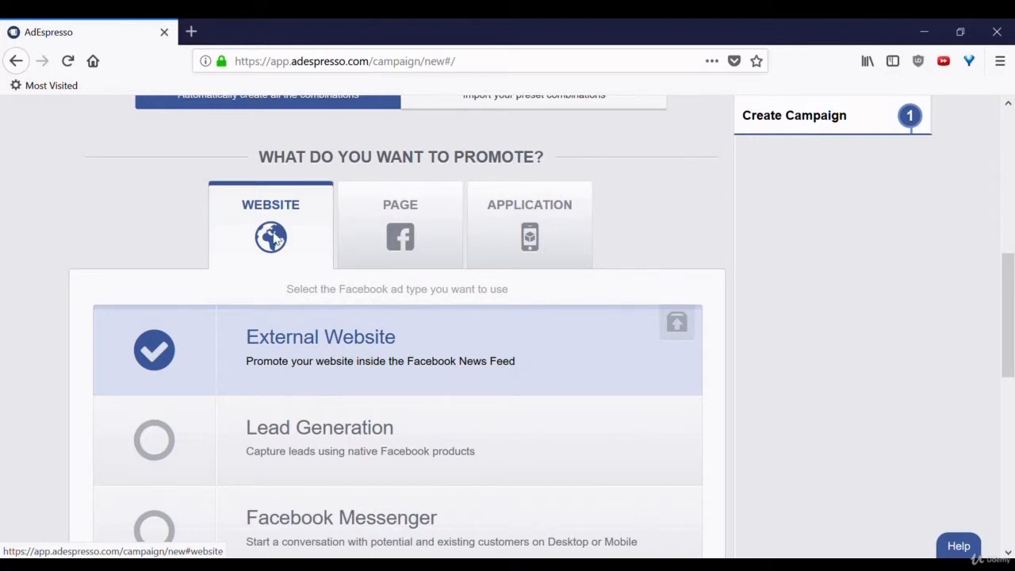
mouse_move(337, 357)
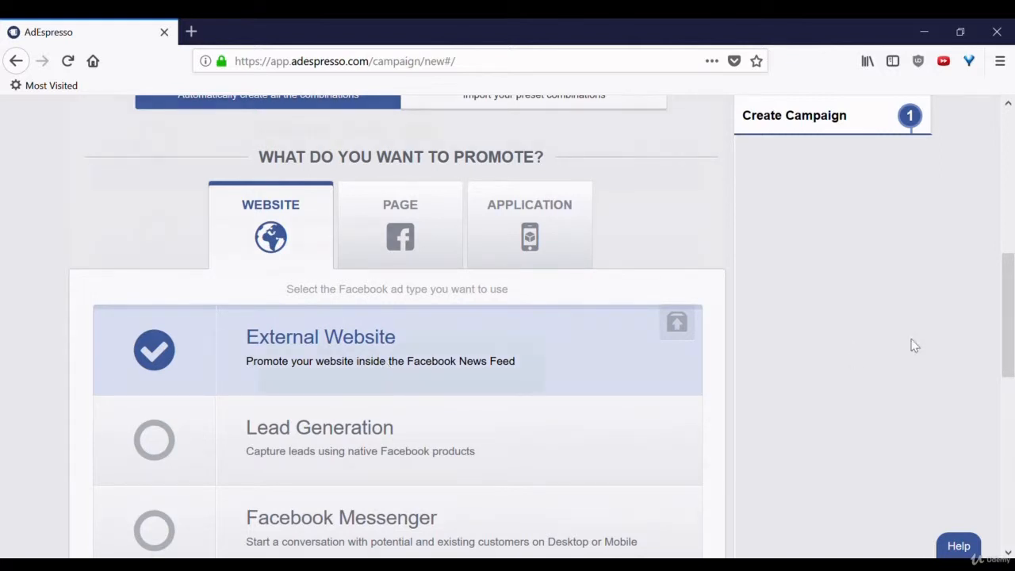
scroll(down, 3)
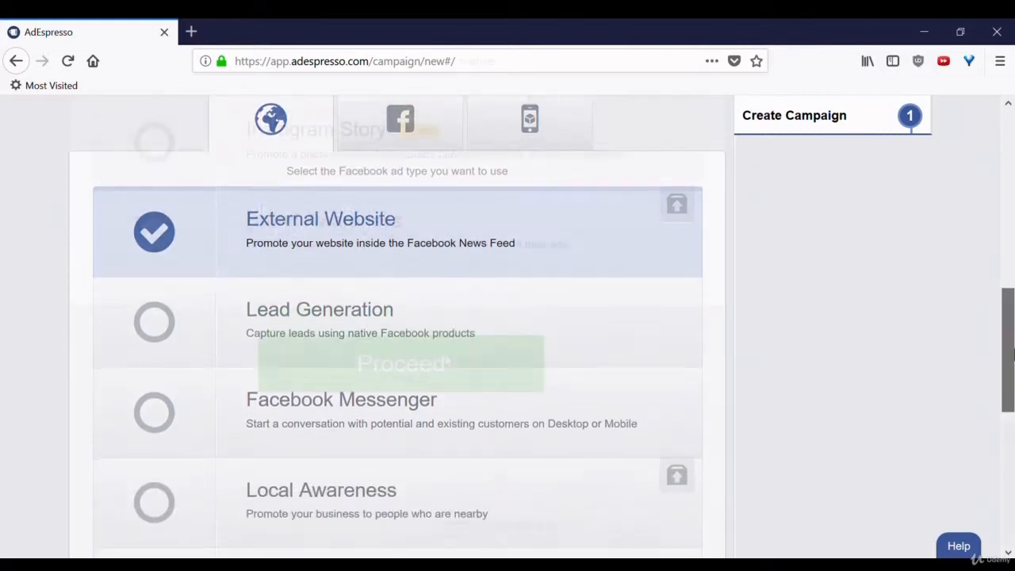
Proceed from Create Campaign to the Ads Design step
click(402, 363)
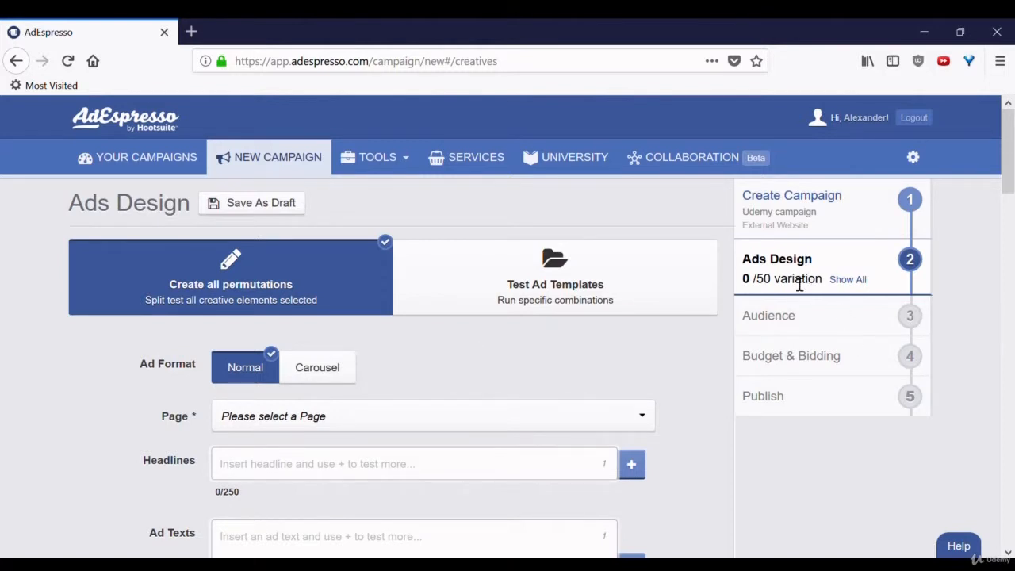
mouse_move(583, 352)
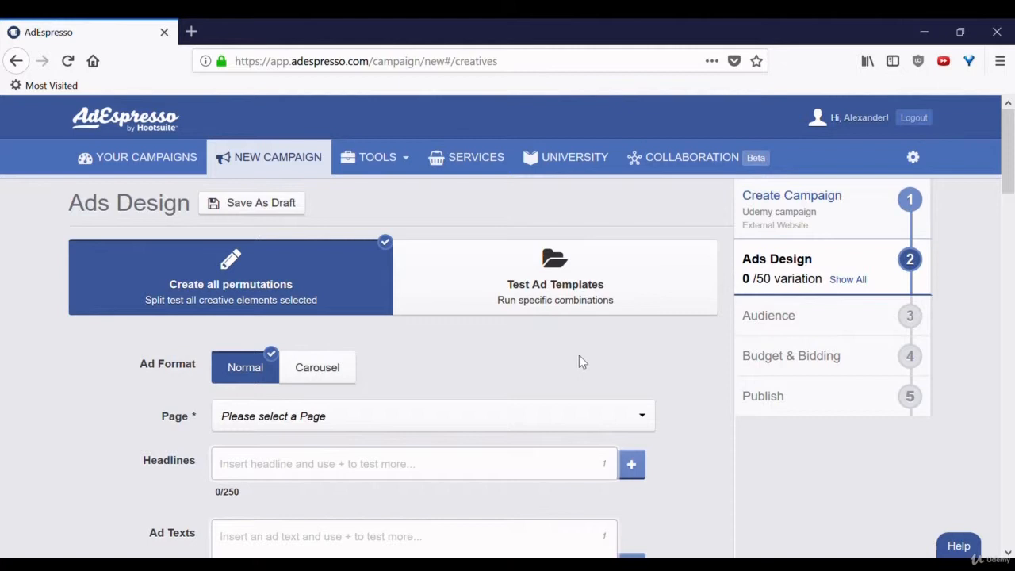
Enter headline 'Great headline here' and ad text 'It would be great if you clicked on this ad!'
text(Great headline here)
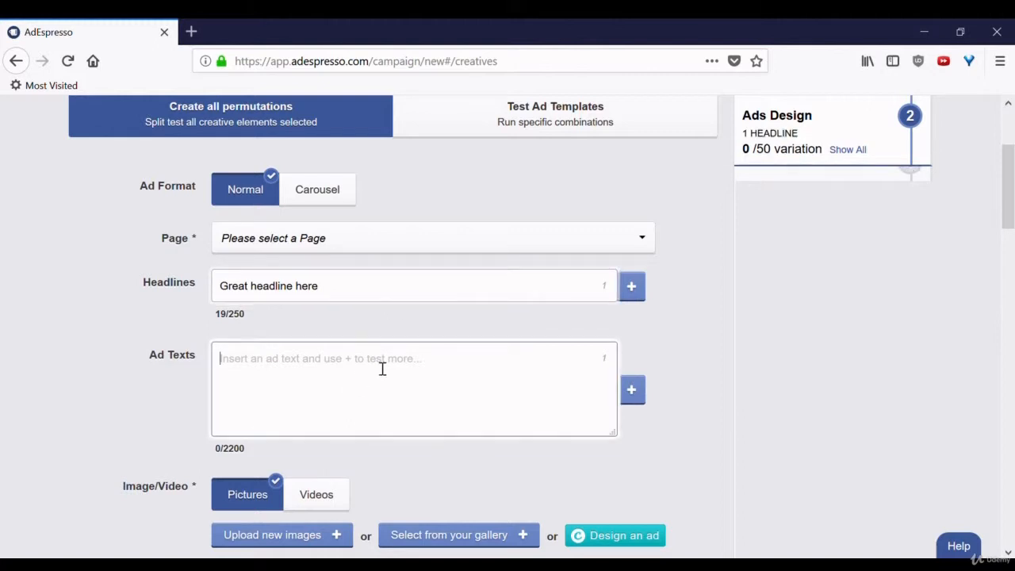
mouse_move(246, 464)
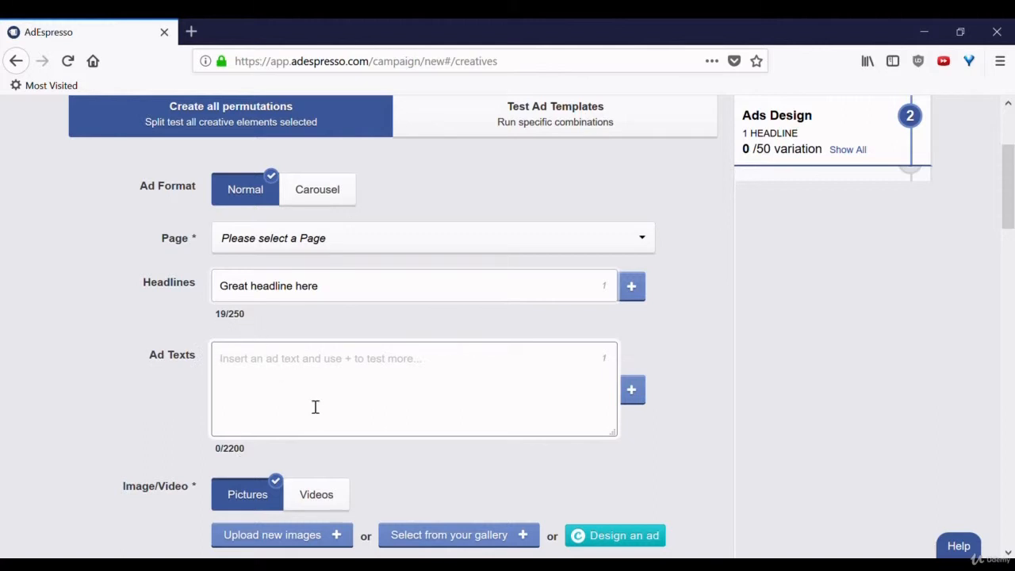
text(It would be great if you)
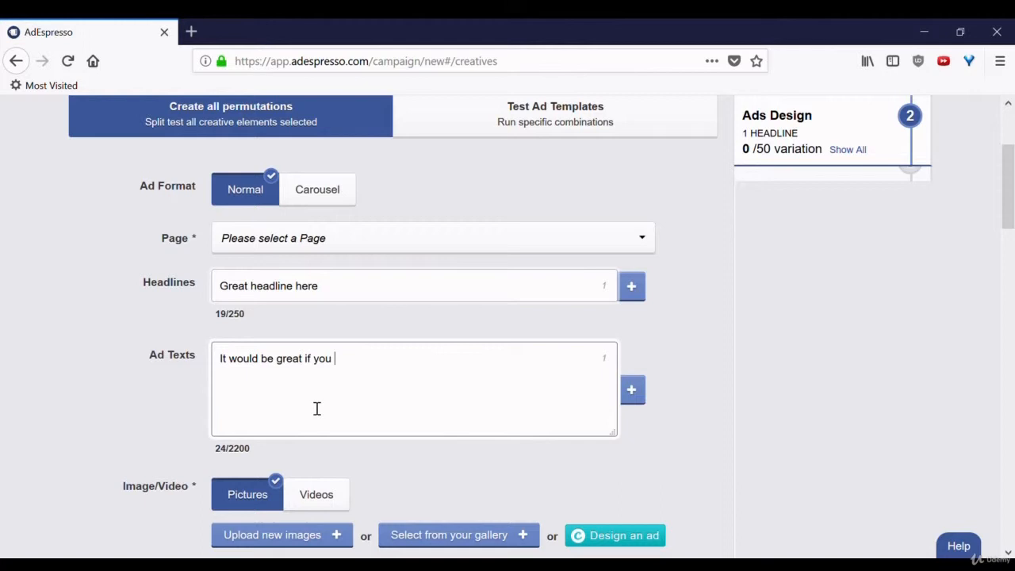
text(clicked on this ad)
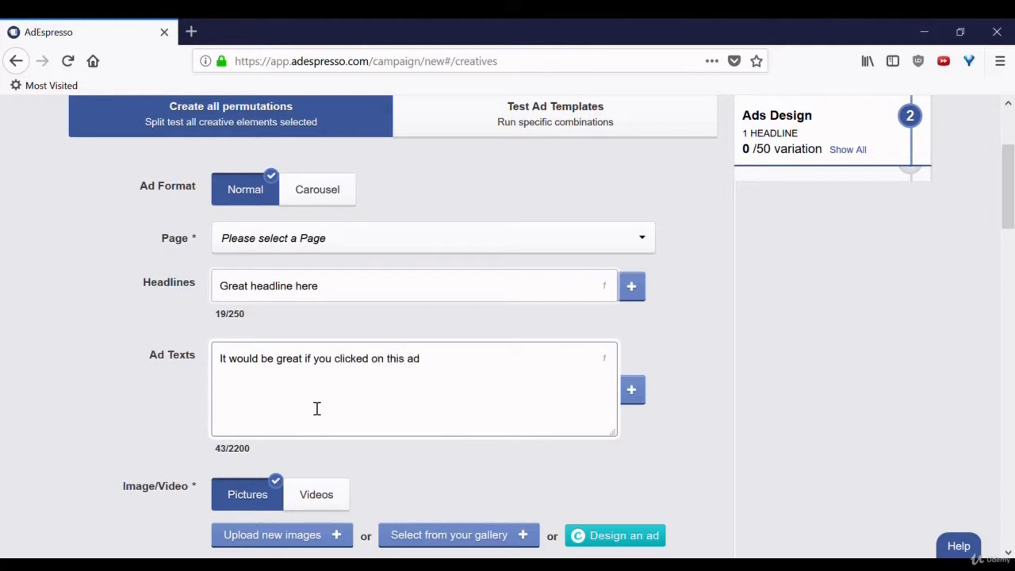
text(!)
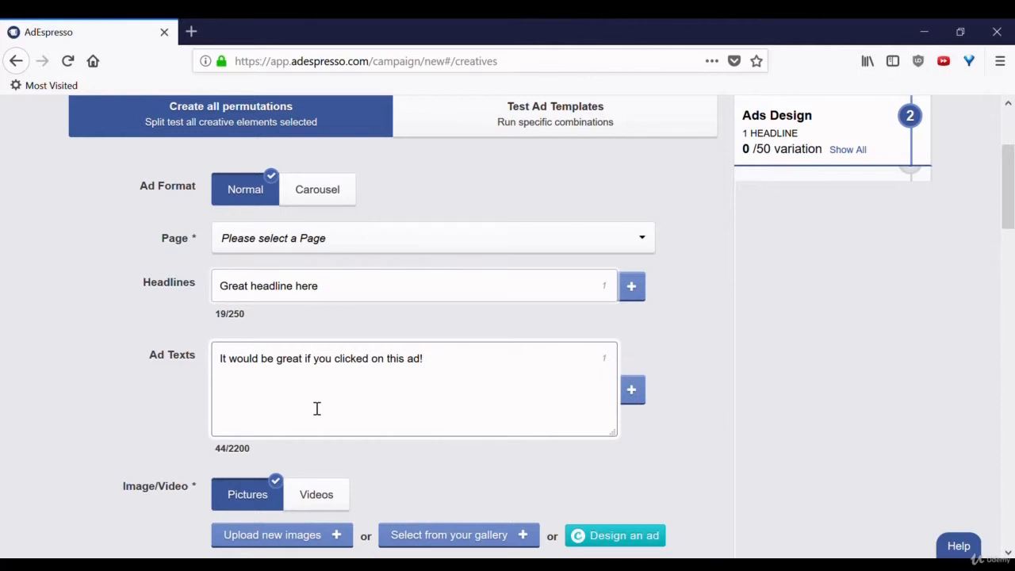
mouse_move(428, 391)
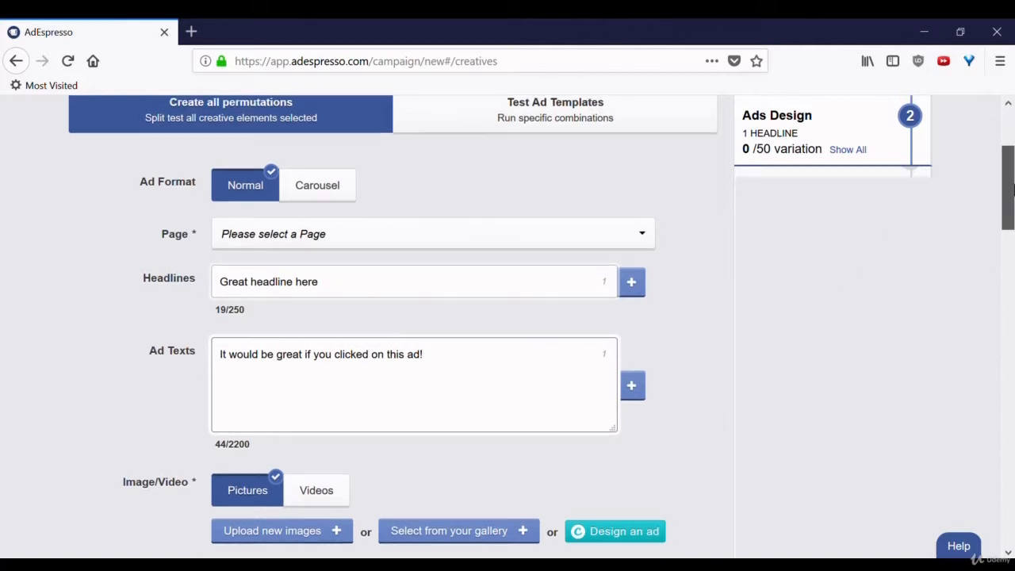
scroll(down, 3)
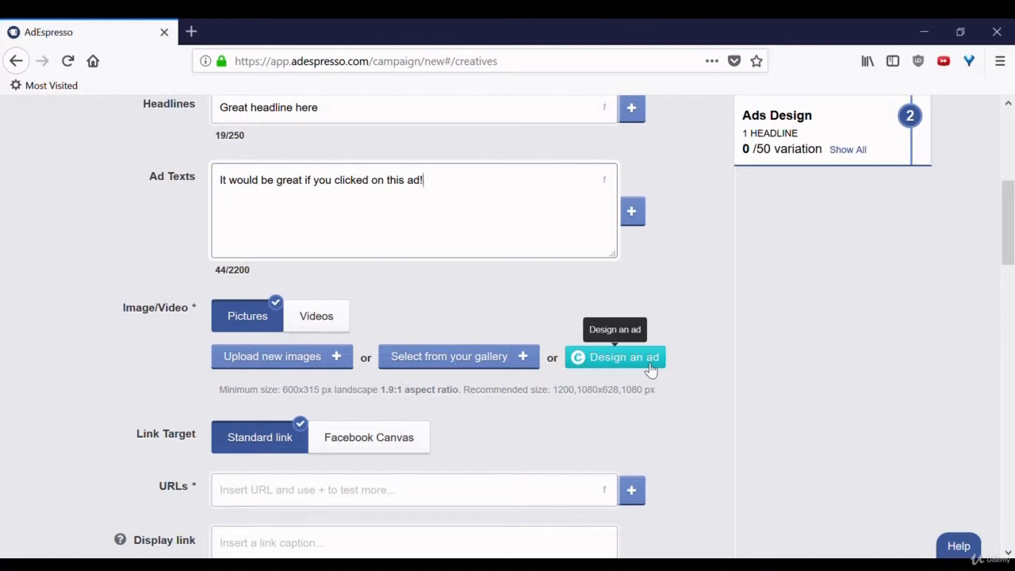
Launch 'Design an ad' to bring up the Canva sign-up/login overlay
click(624, 357)
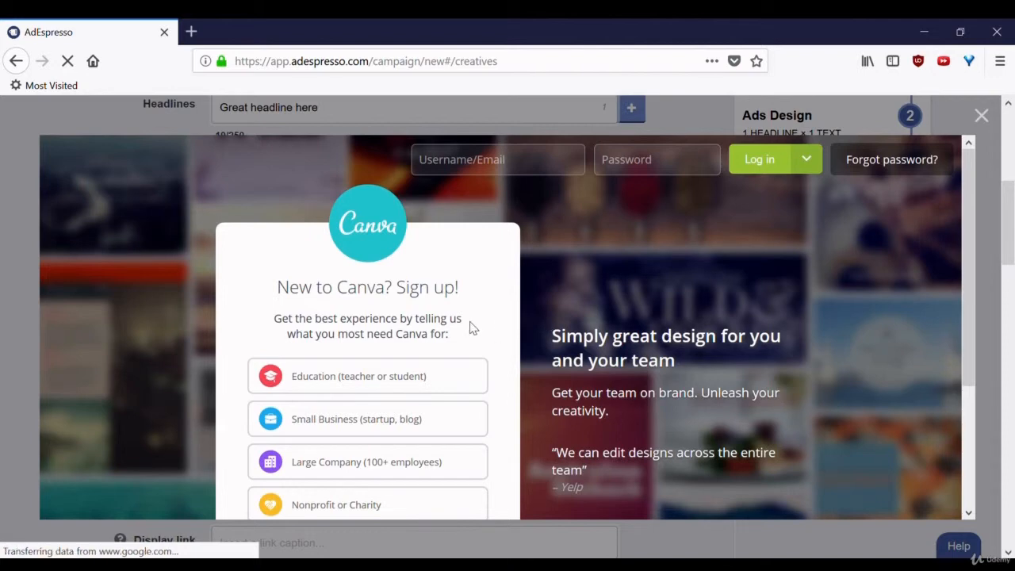
mouse_move(552, 283)
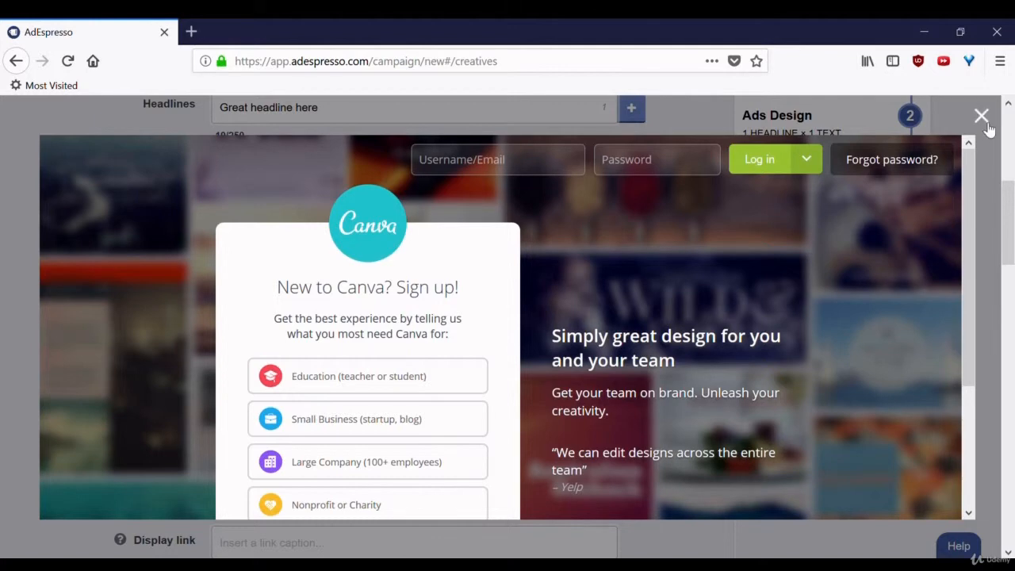
Close the Canva overlay and move down the ad form to the Call To Action section
click(982, 116)
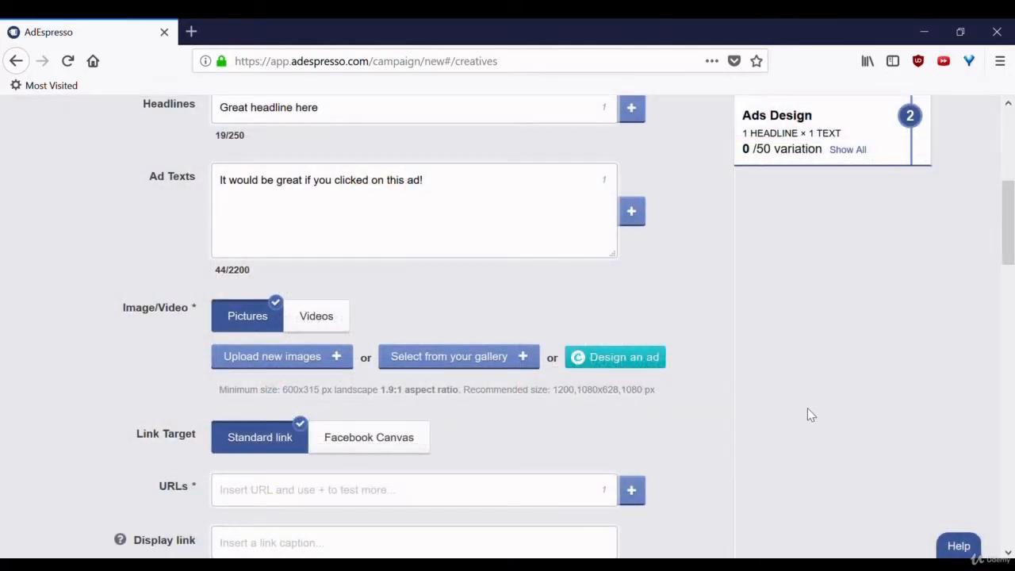
scroll(down, 3)
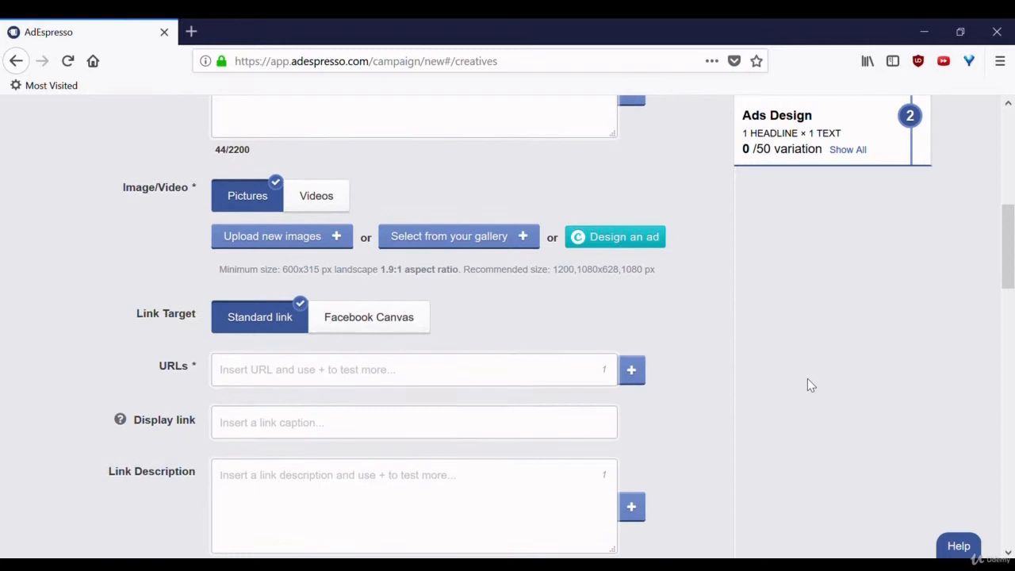
scroll(down, 3)
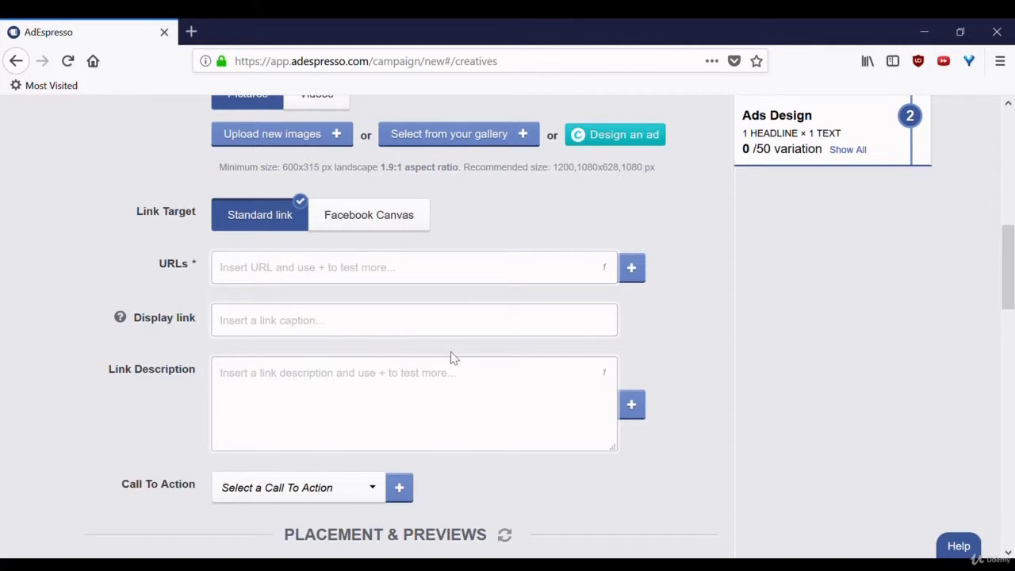
mouse_move(750, 336)
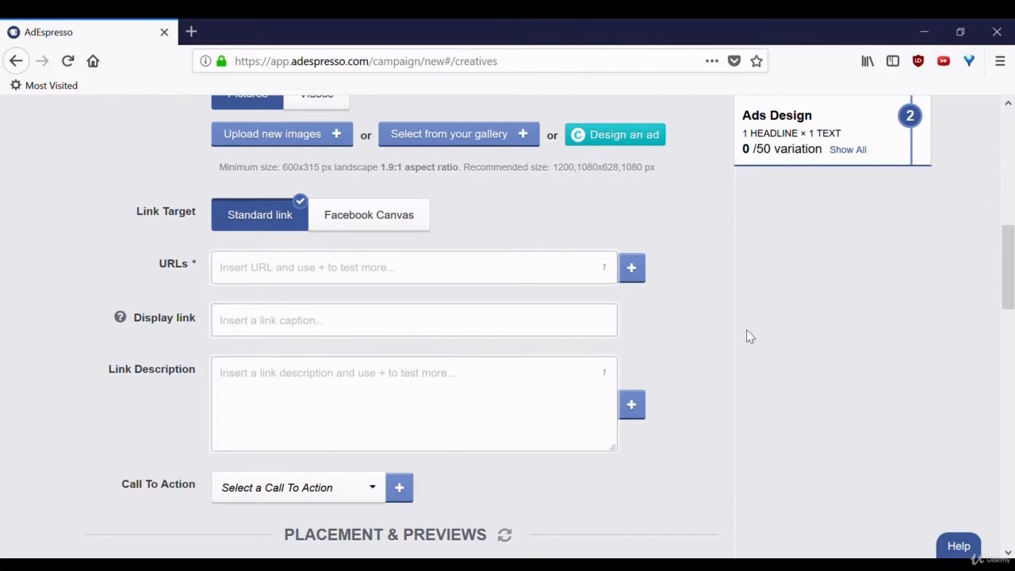
scroll(down, 3)
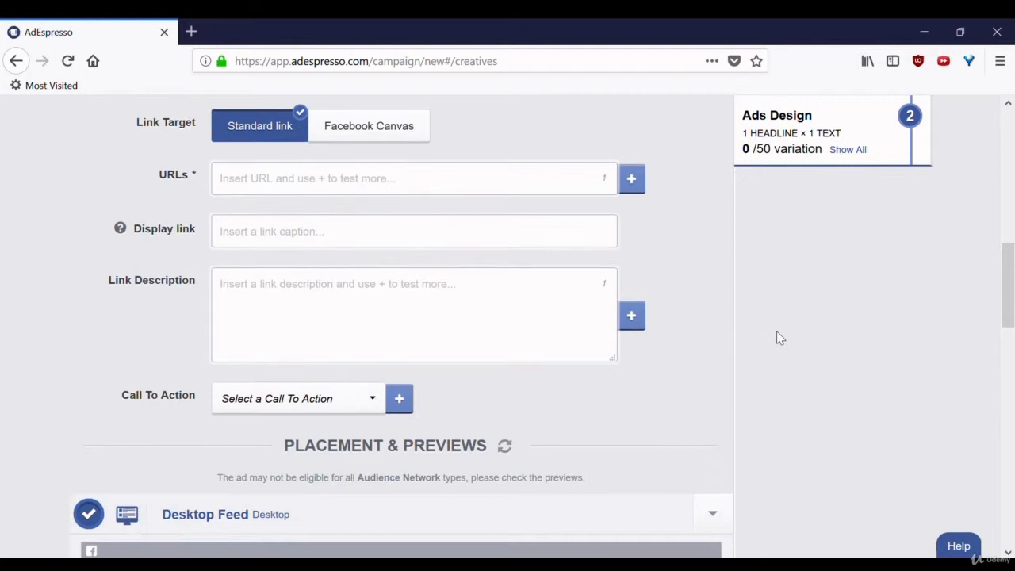
scroll(down, 3)
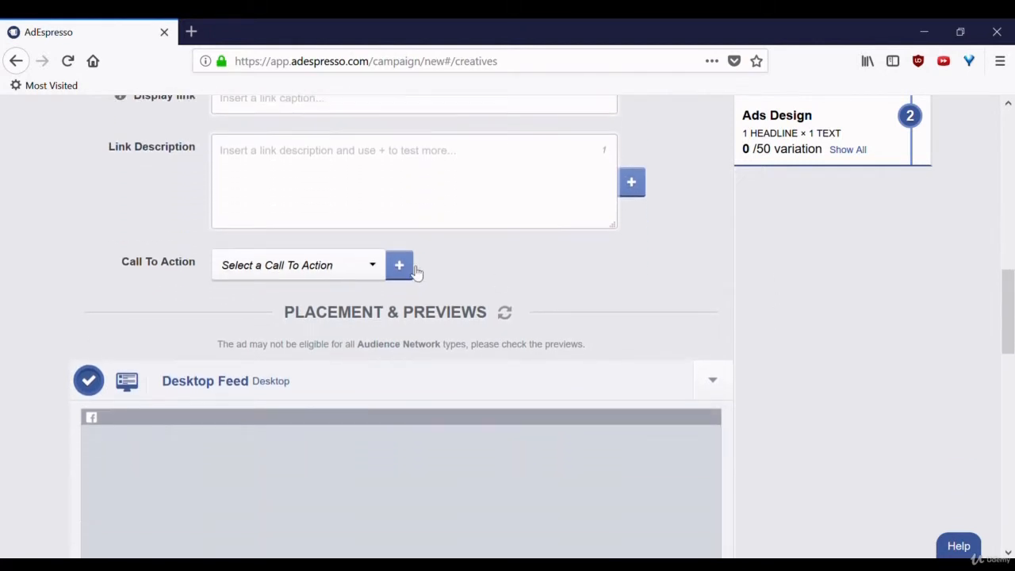
Add a second call-to-action row and check the Desktop Feed preview
click(399, 265)
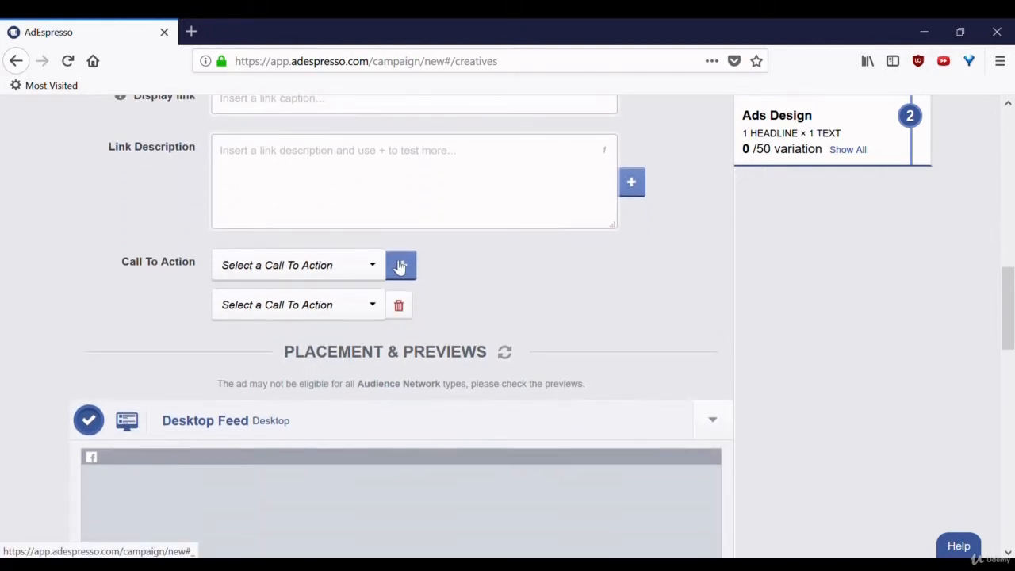
click(297, 265)
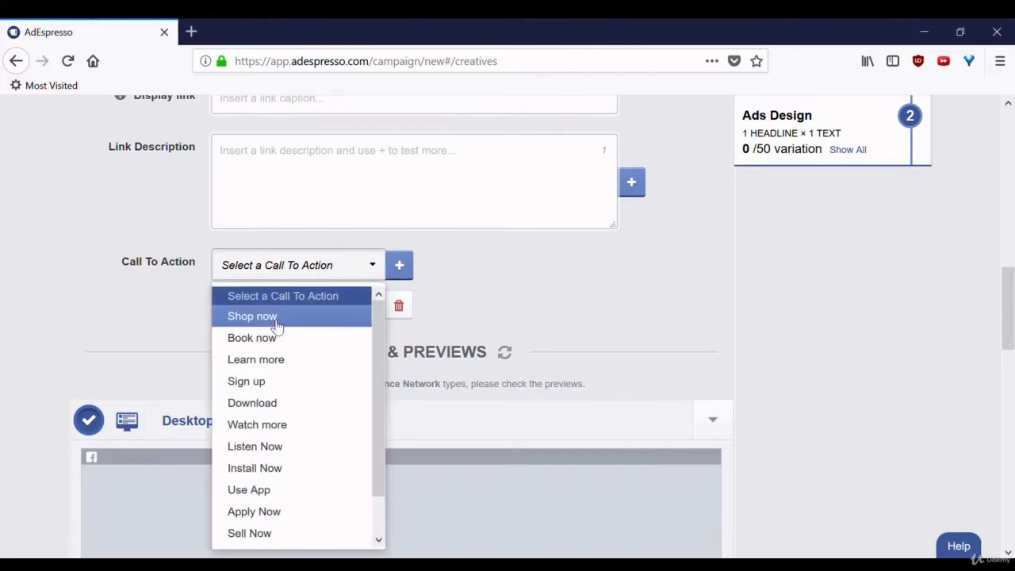
mouse_move(255, 359)
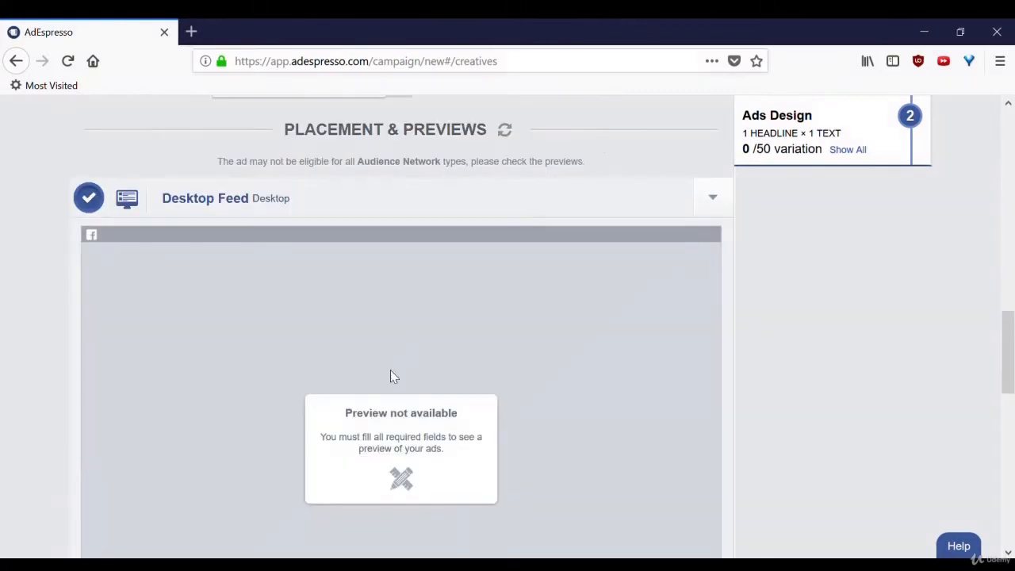
mouse_move(383, 383)
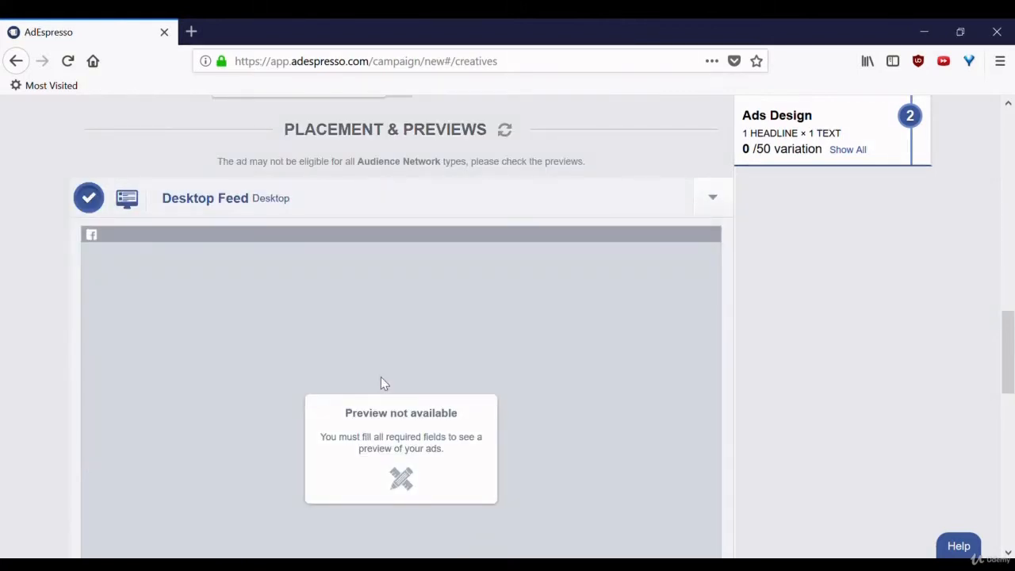
click(712, 196)
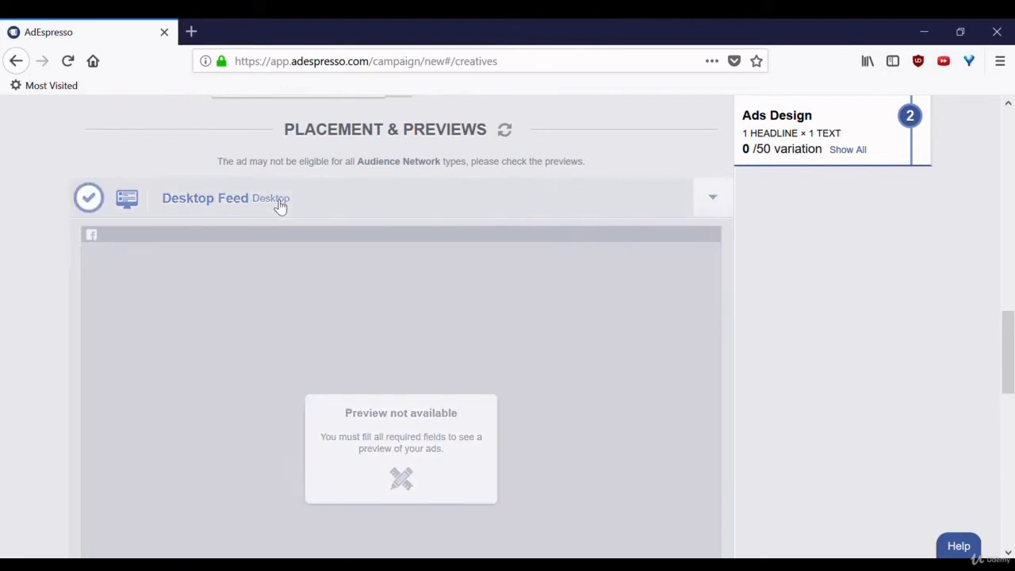
Go through Placement & Previews to Goal Tracking and enable 'Add extra options to your URL'
click(88, 198)
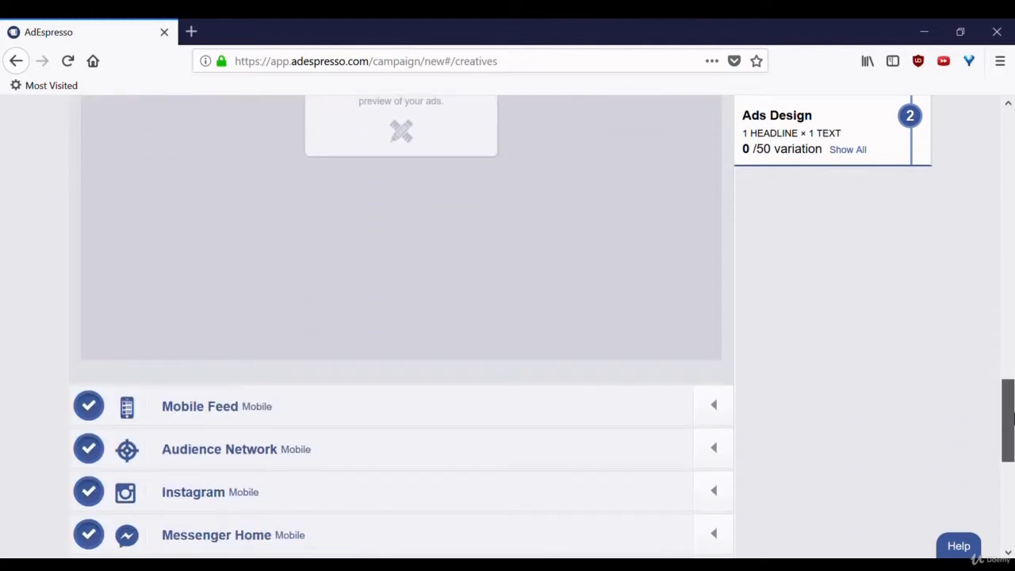
scroll(down, 3)
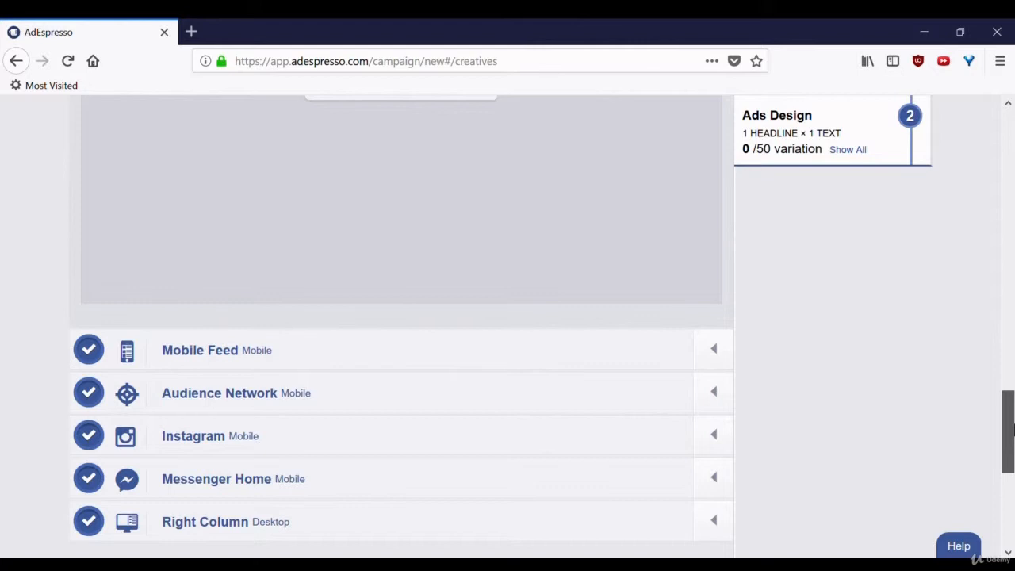
scroll(down, 3)
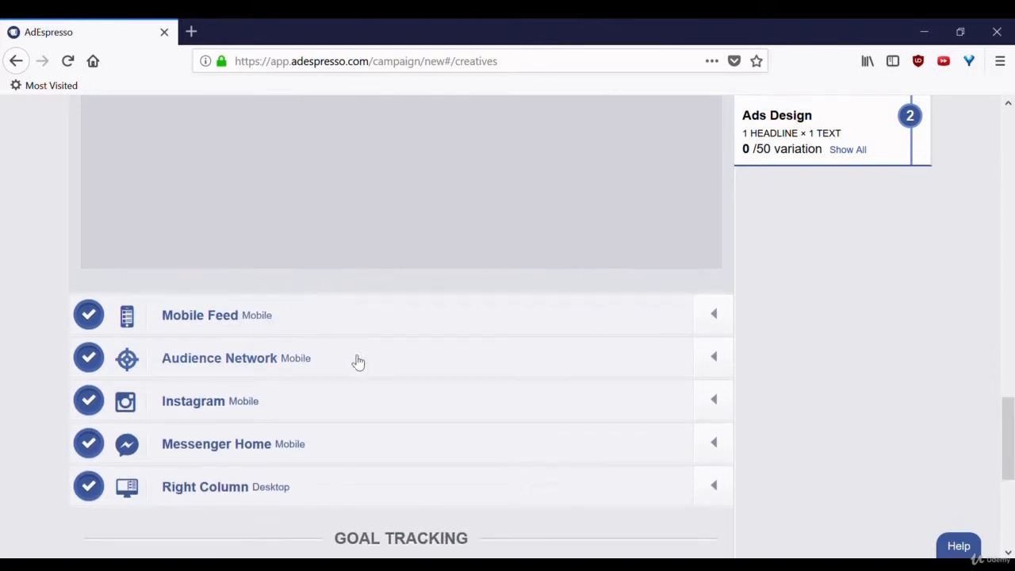
mouse_move(903, 420)
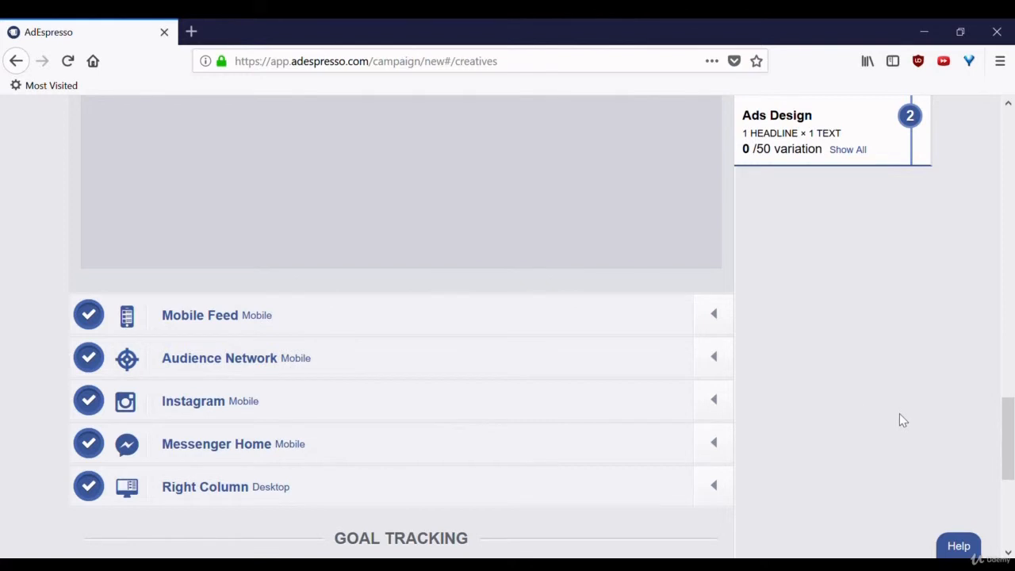
scroll(down, 3)
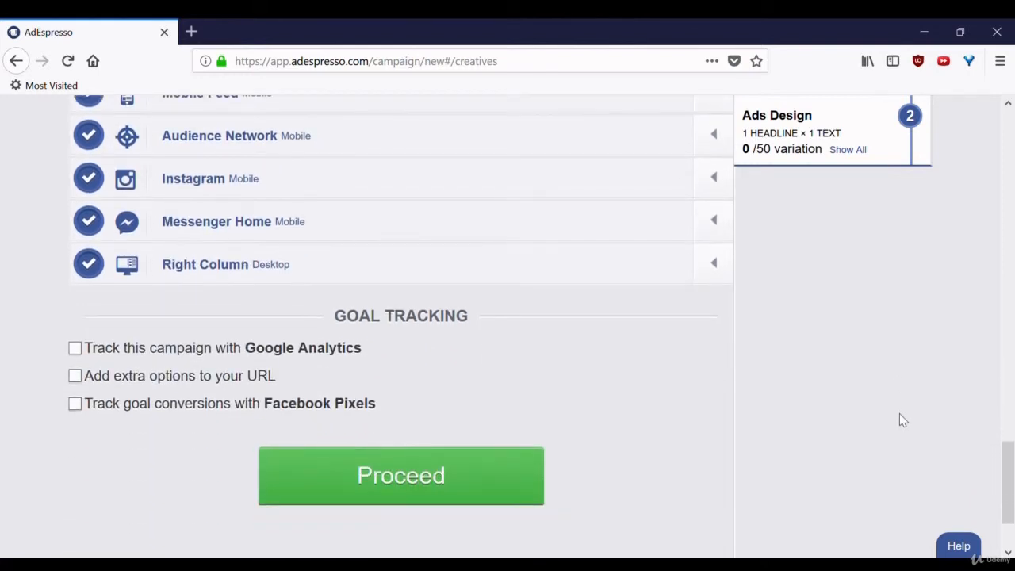
scroll(down, 3)
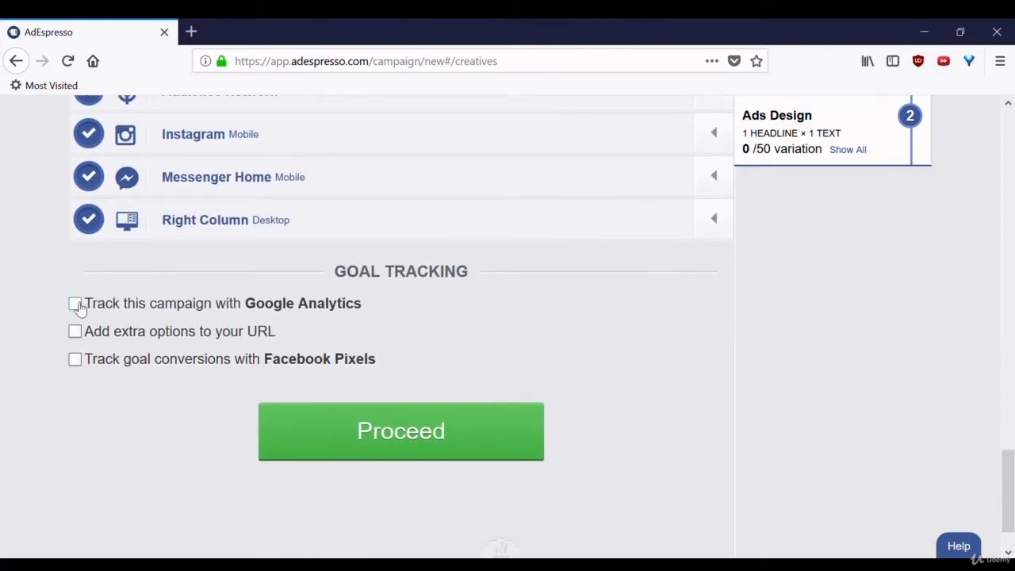
mouse_move(333, 316)
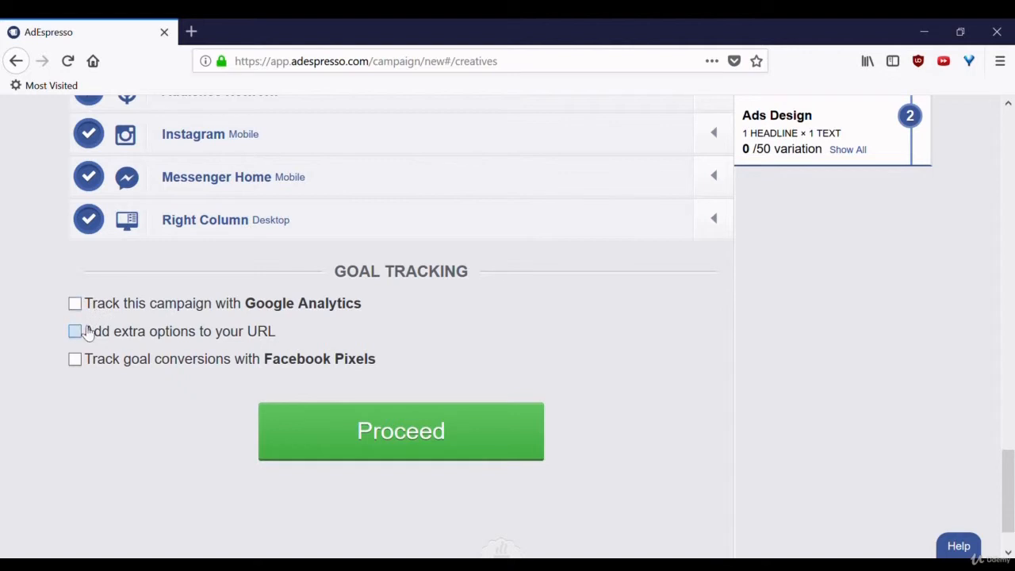
click(73, 331)
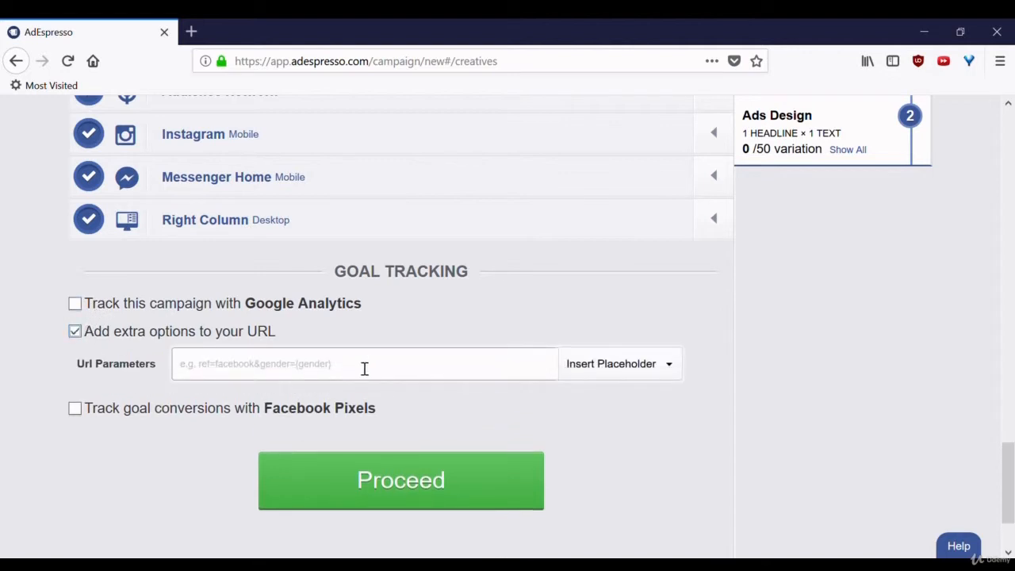
mouse_move(375, 369)
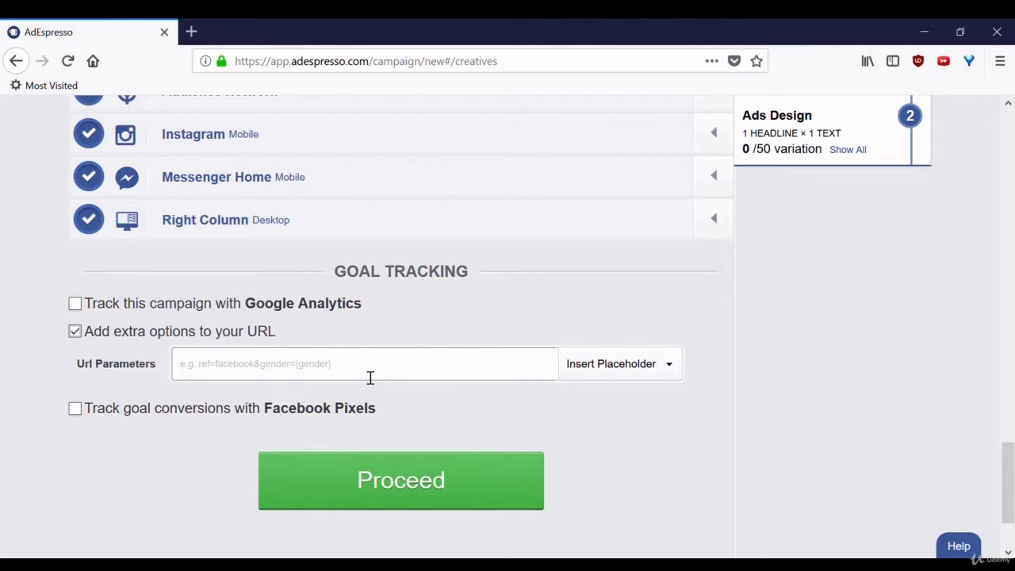
mouse_move(434, 427)
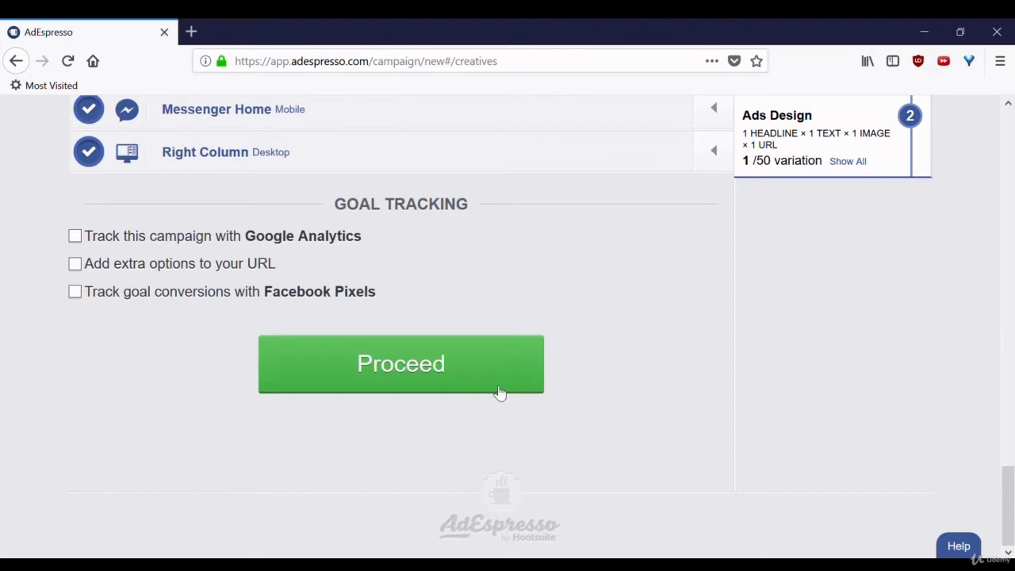
Proceed from Ads Design to step 3, Audience
click(401, 364)
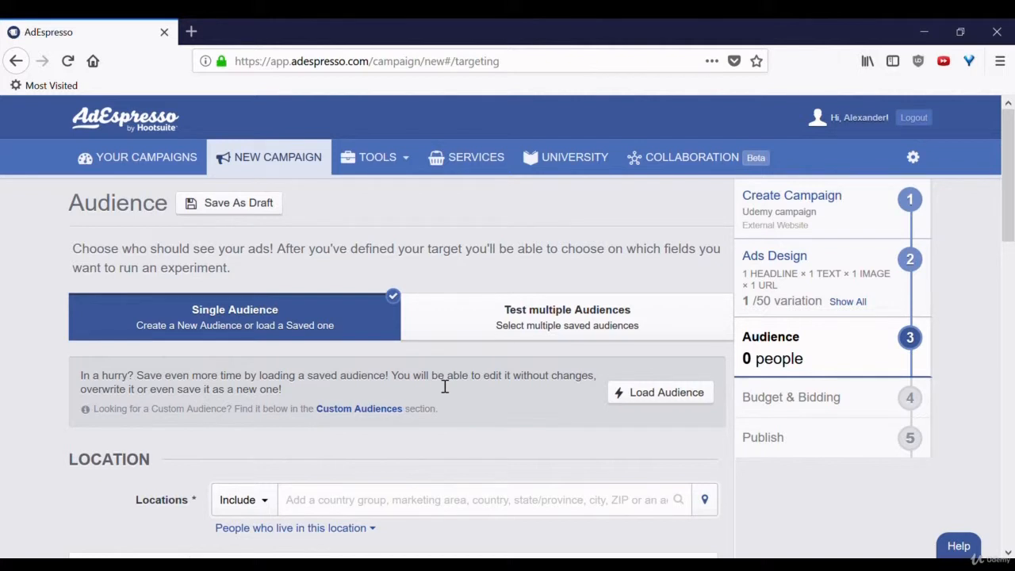
mouse_move(463, 417)
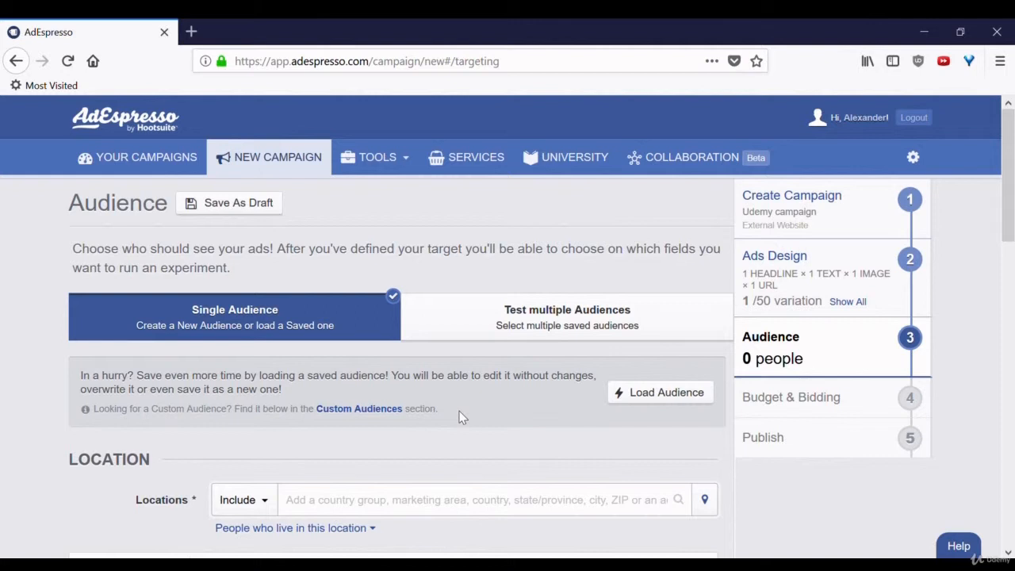
mouse_move(796, 364)
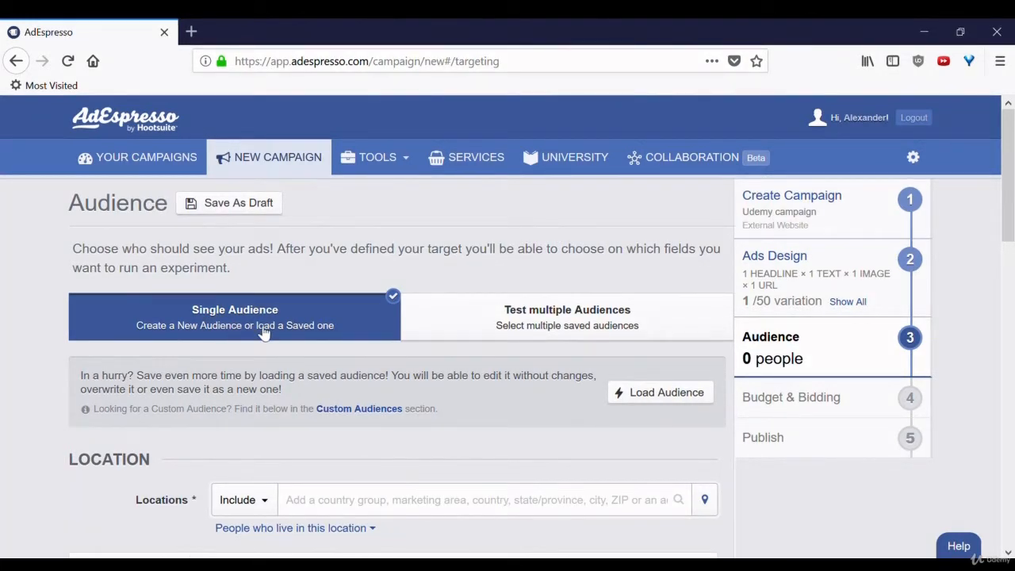
mouse_move(536, 250)
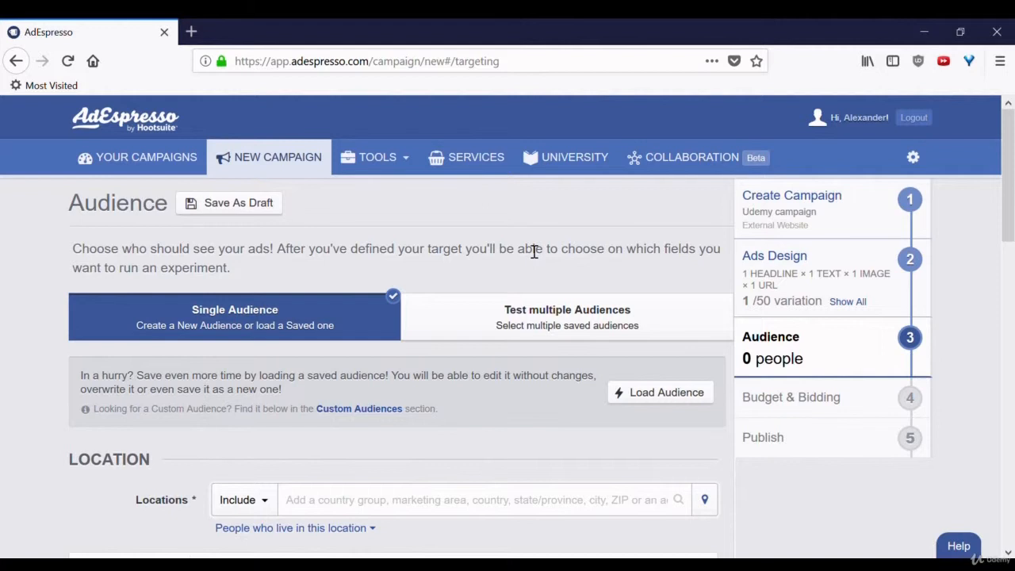
scroll(down, 3)
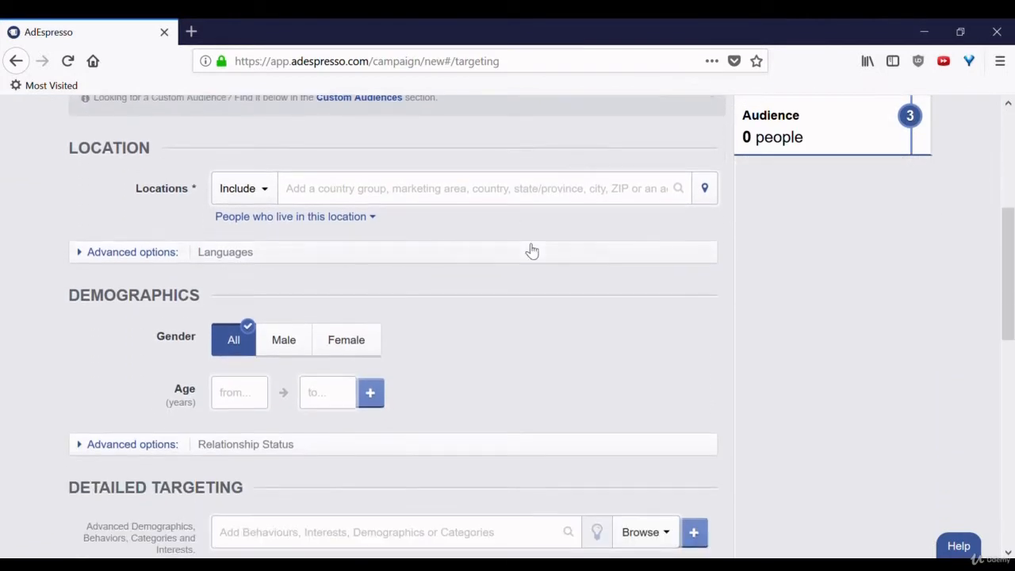
scroll(up, 3)
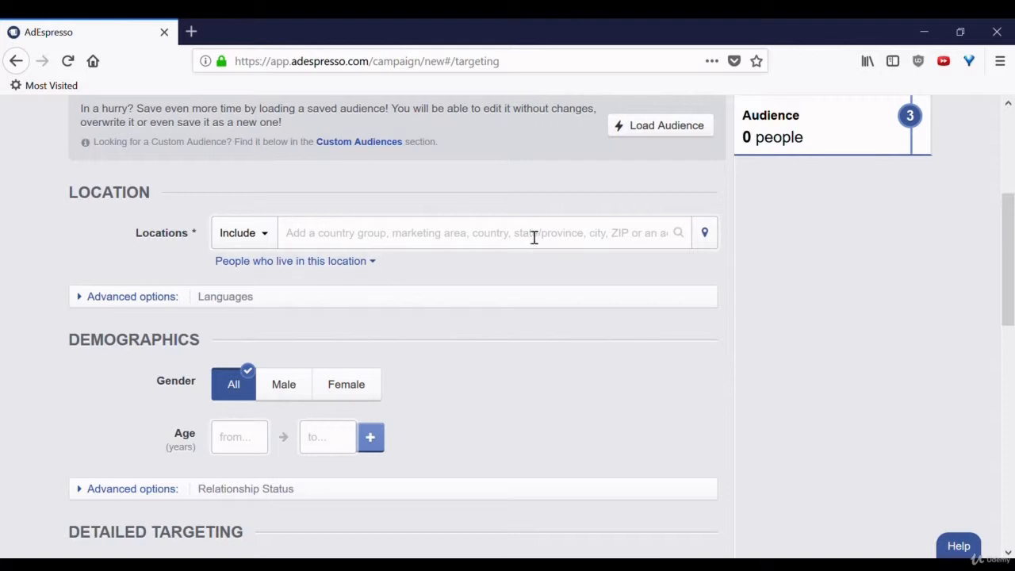
mouse_move(528, 297)
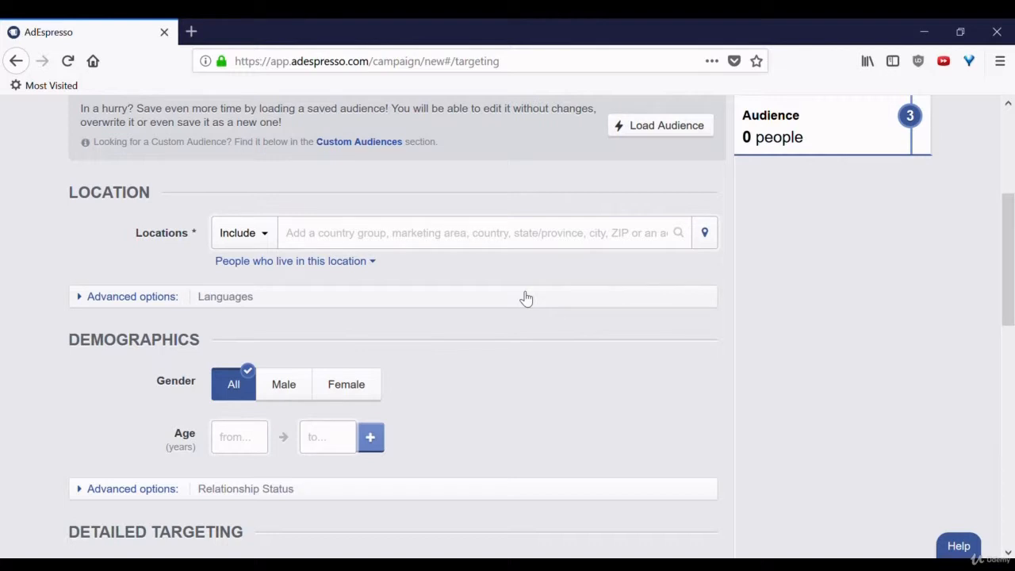
scroll(down, 3)
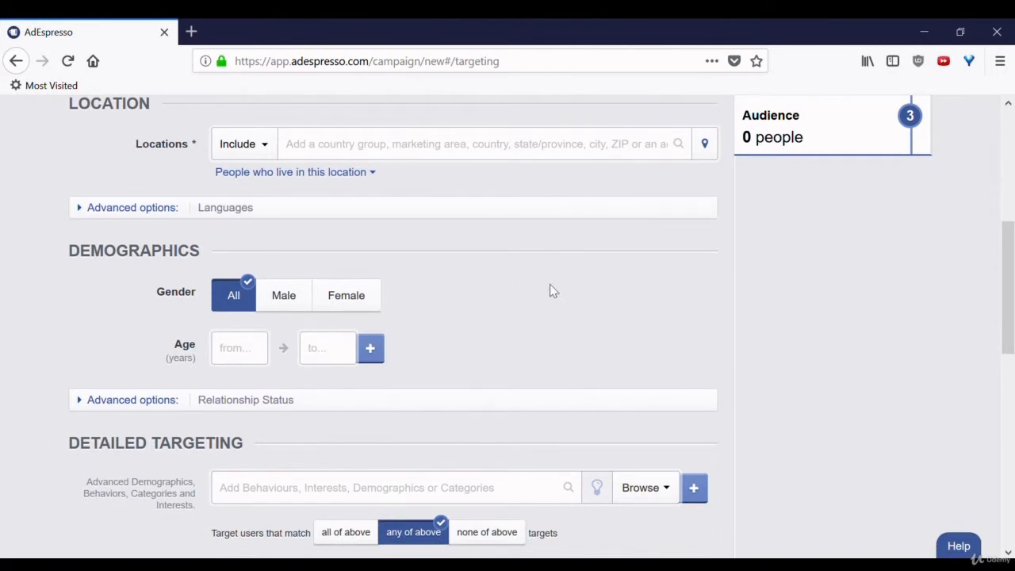
scroll(down, 3)
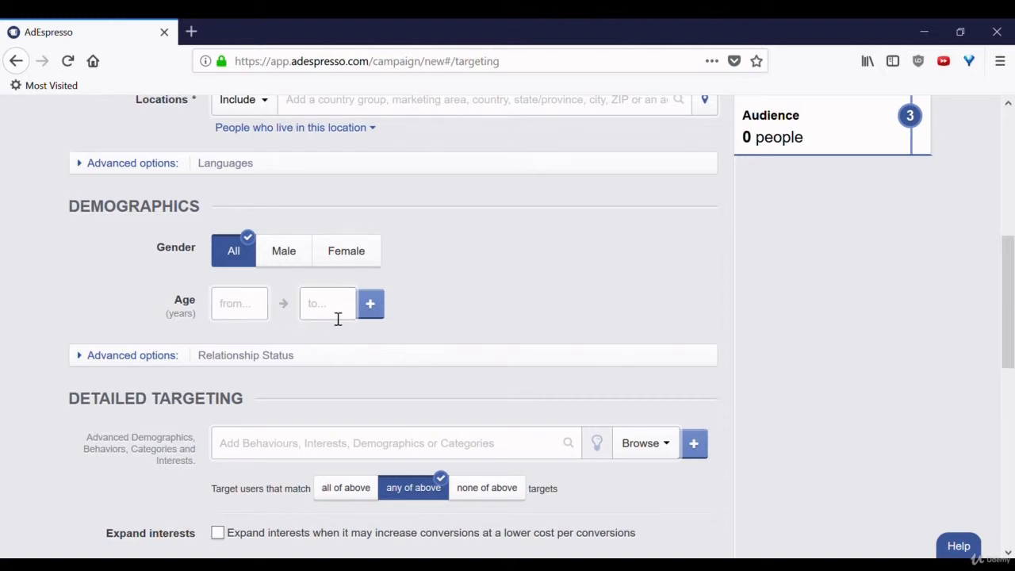
mouse_move(529, 302)
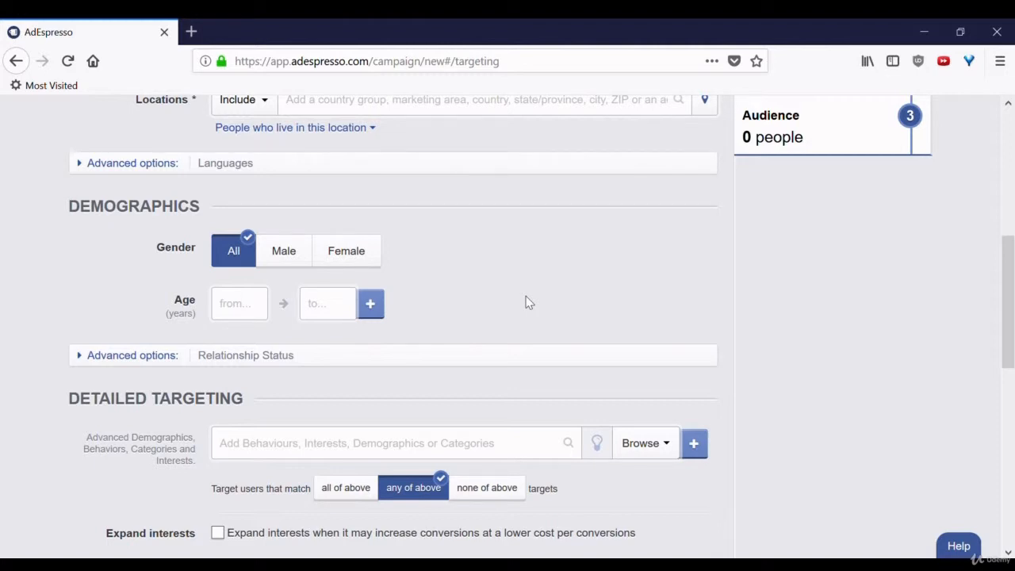
scroll(down, 3)
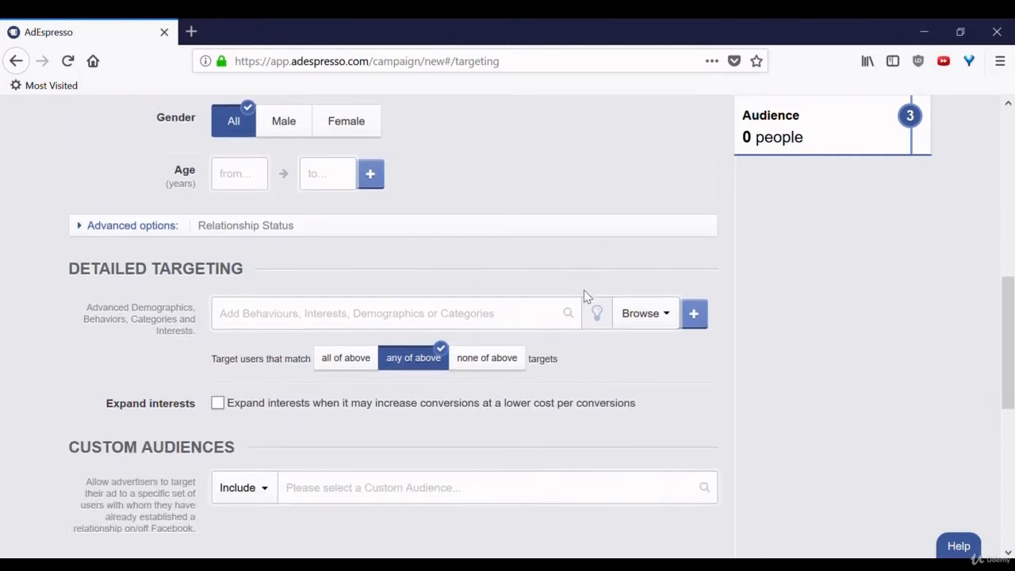
scroll(down, 3)
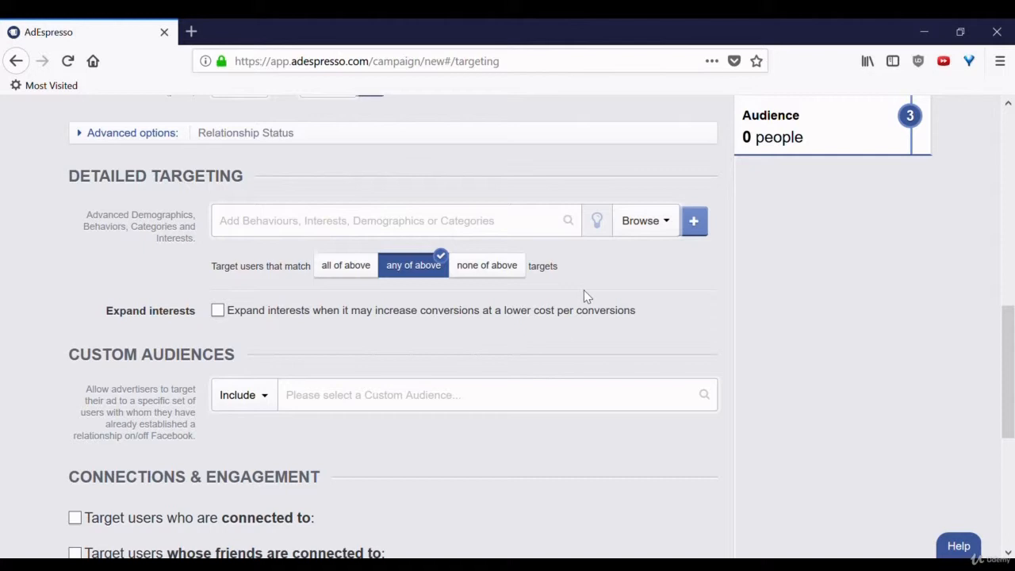
mouse_move(385, 337)
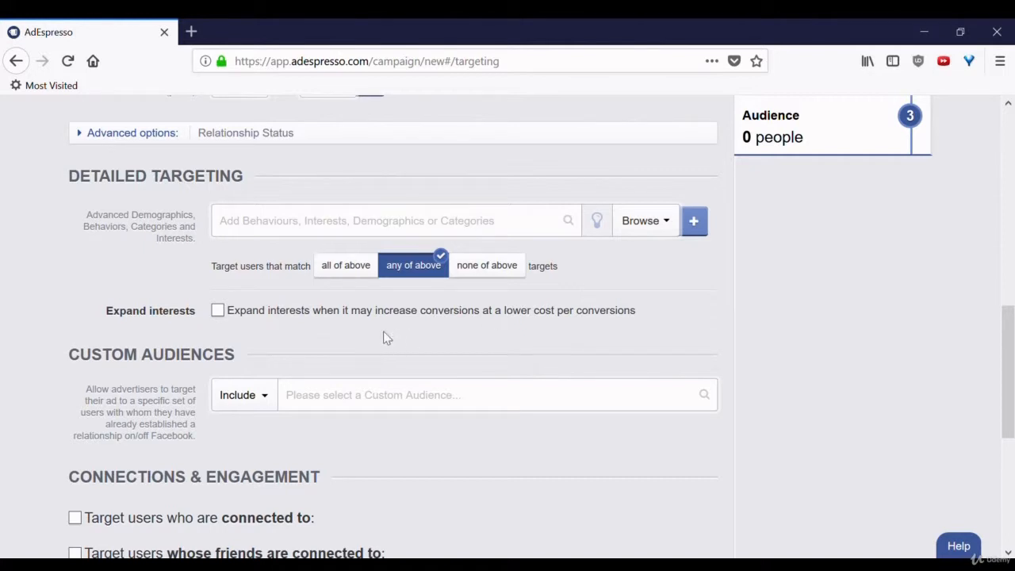
mouse_move(362, 306)
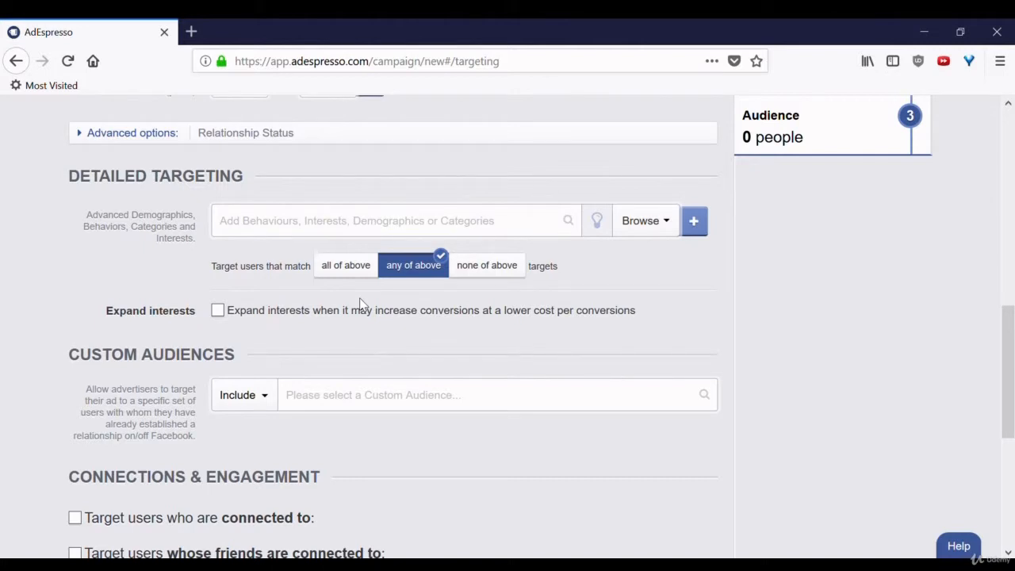
scroll(down, 3)
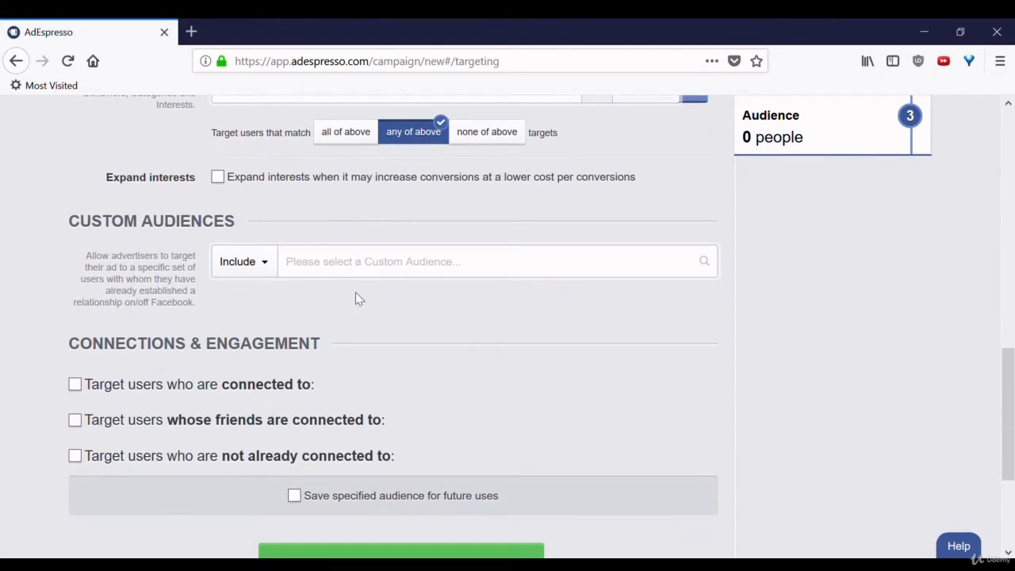
mouse_move(453, 323)
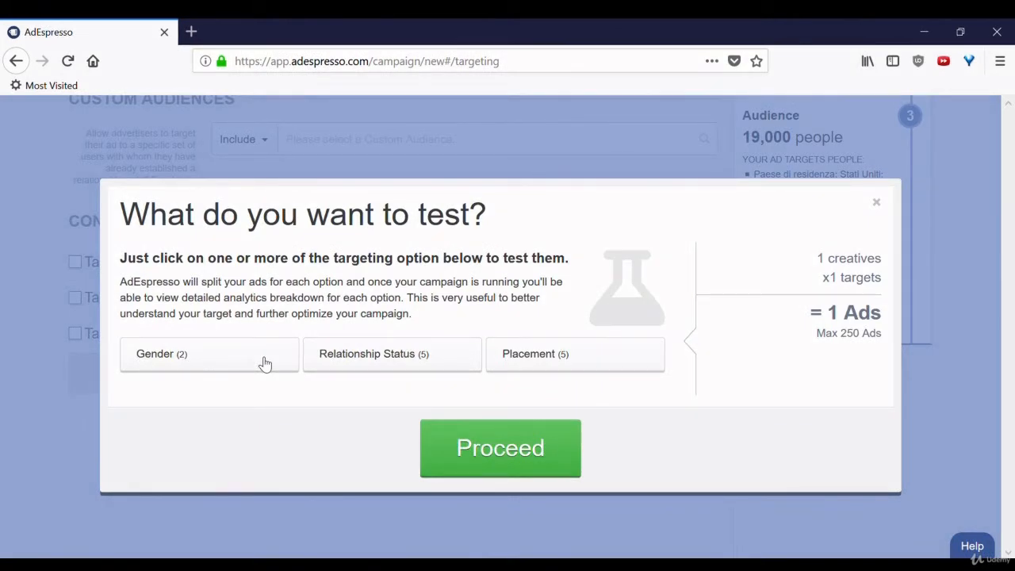
mouse_move(232, 428)
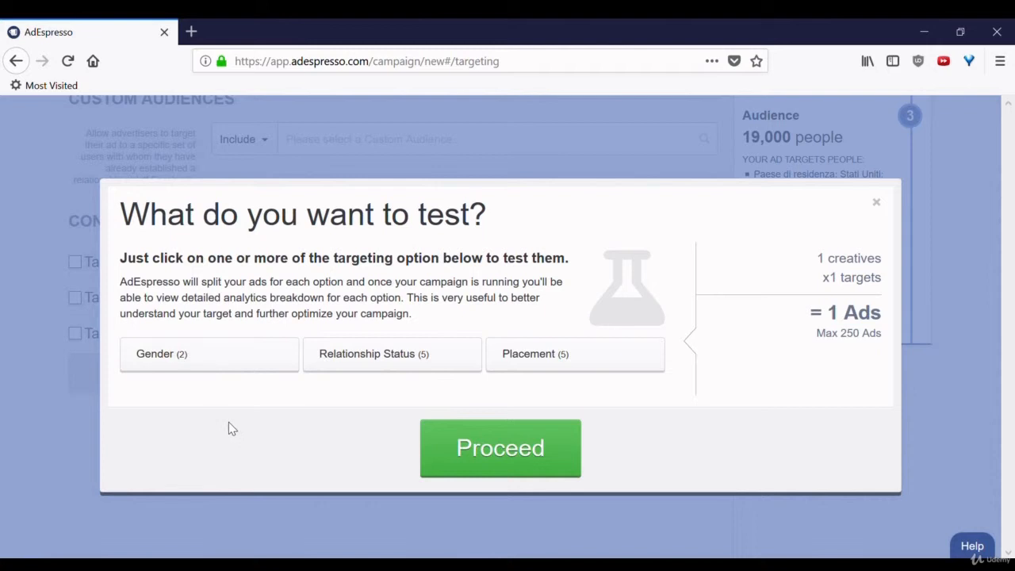
mouse_move(230, 399)
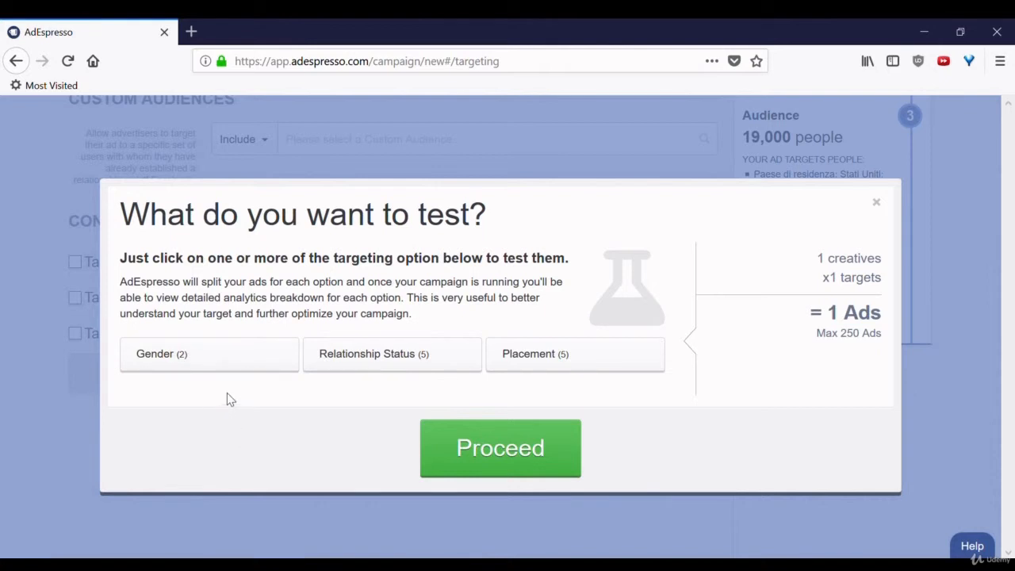
Select Gender and Relationship Status alongside Placement for 50 ads and proceed to Budget & Bidding
click(208, 354)
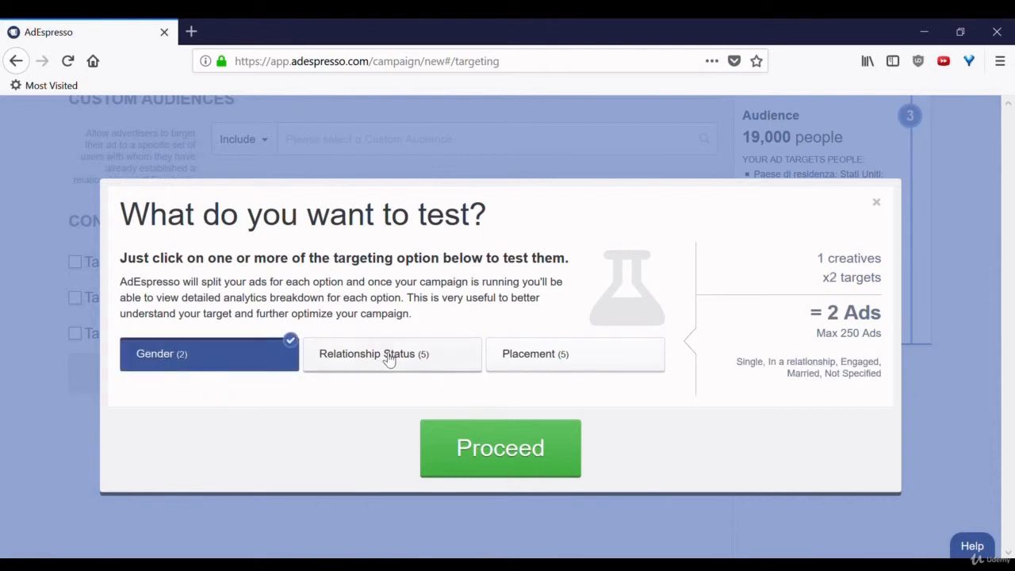
click(574, 354)
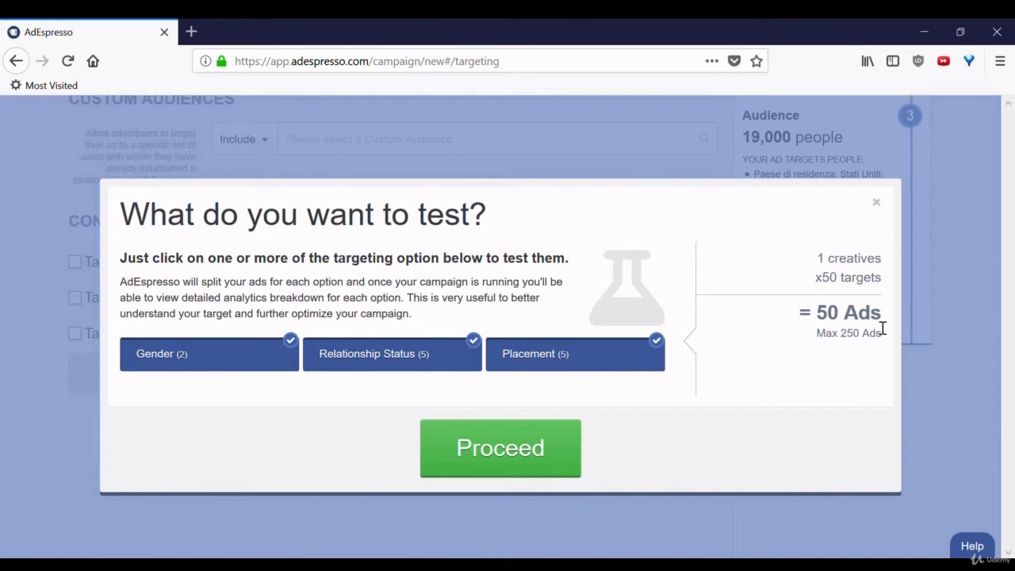
mouse_move(799, 341)
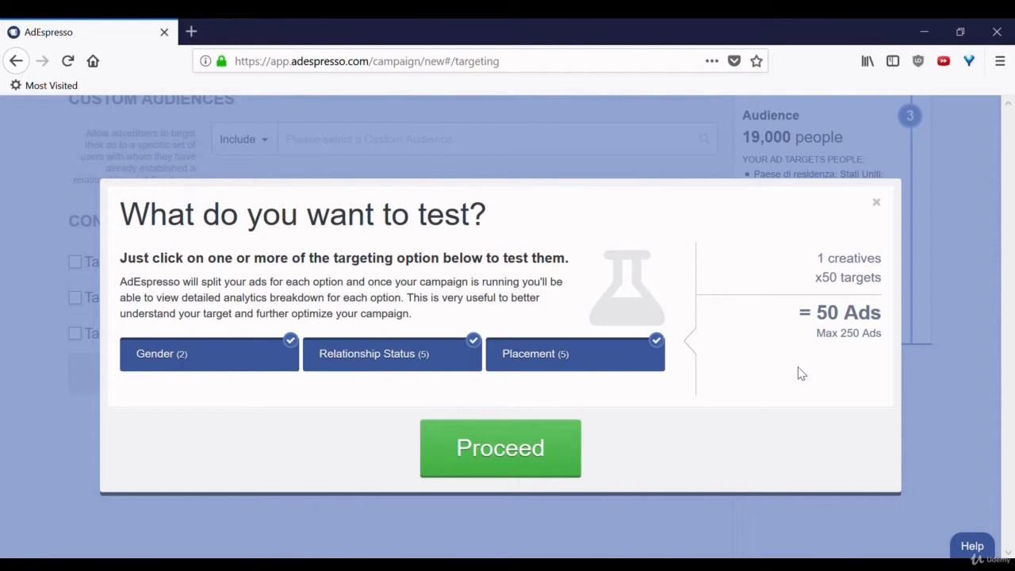
mouse_move(738, 395)
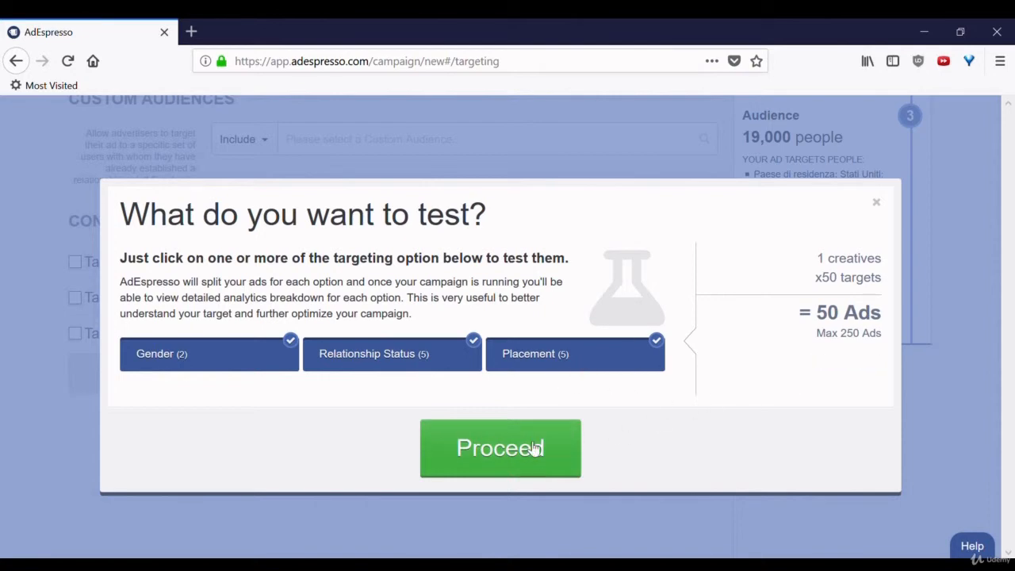
click(500, 447)
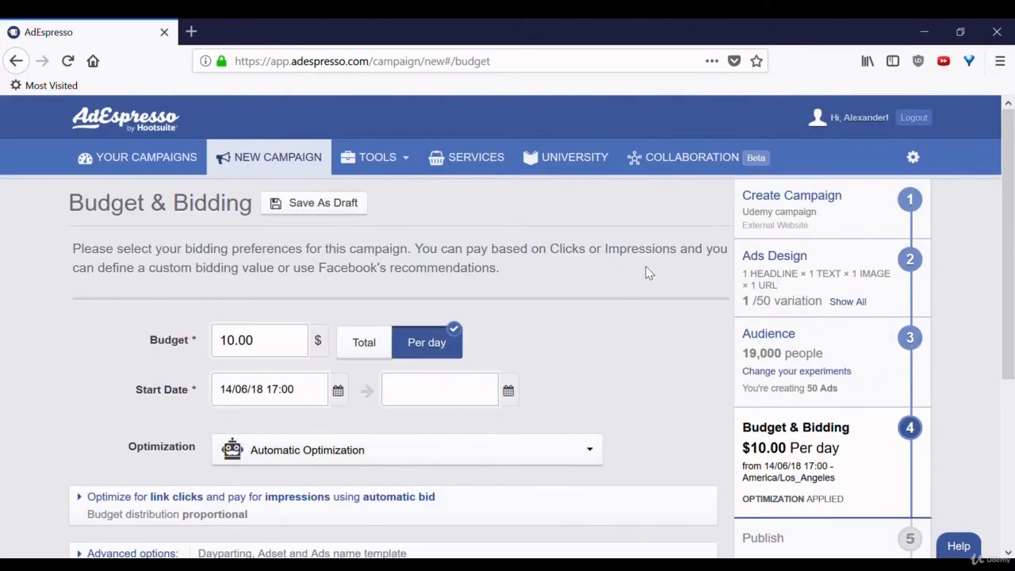
scroll(down, 3)
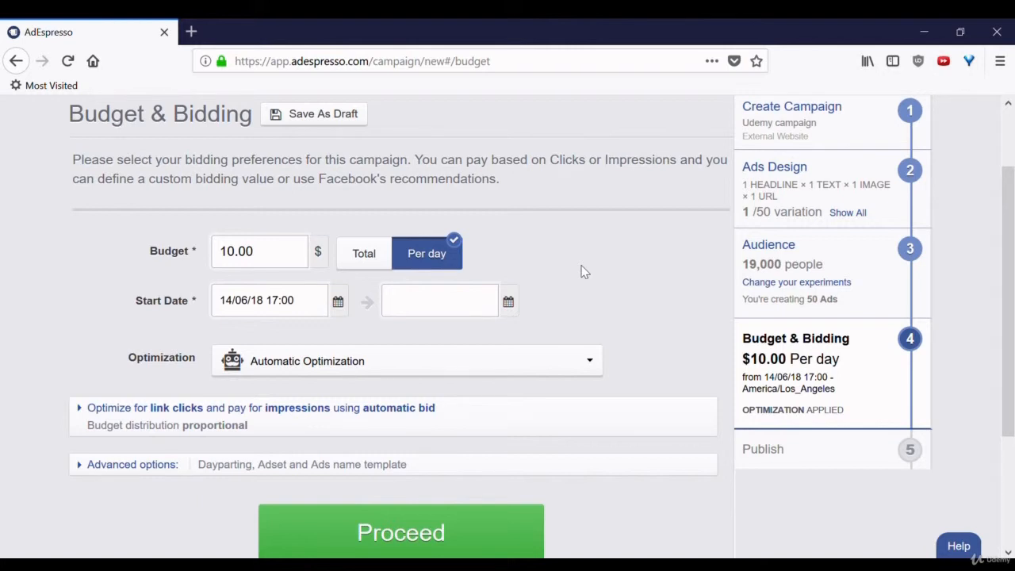
mouse_move(618, 256)
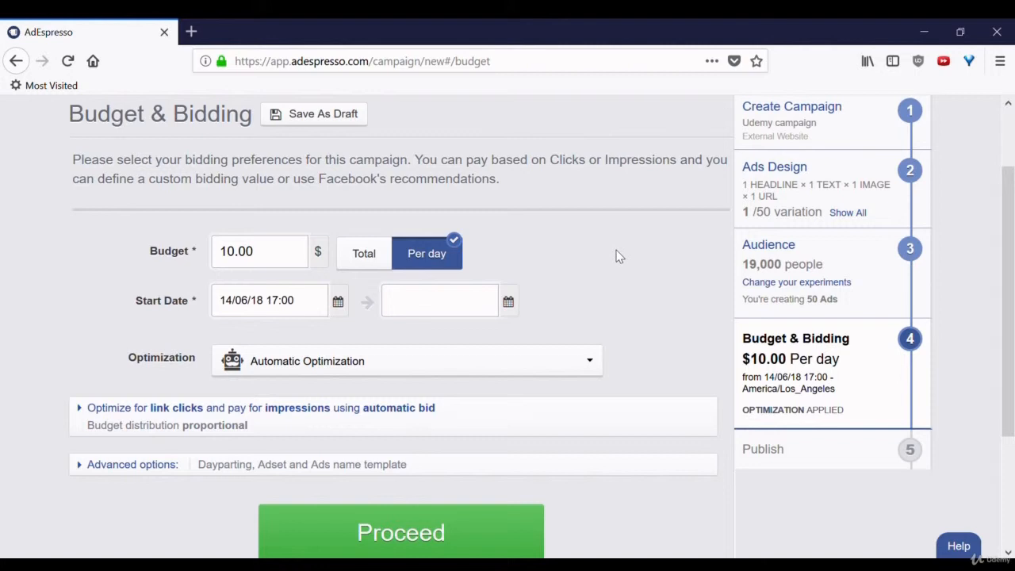
scroll(down, 3)
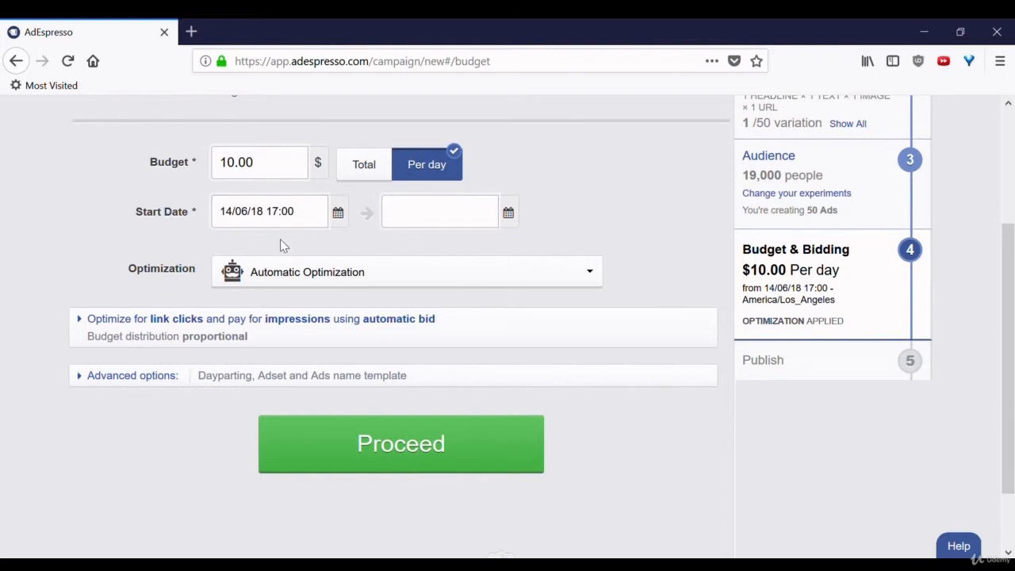
mouse_move(258, 216)
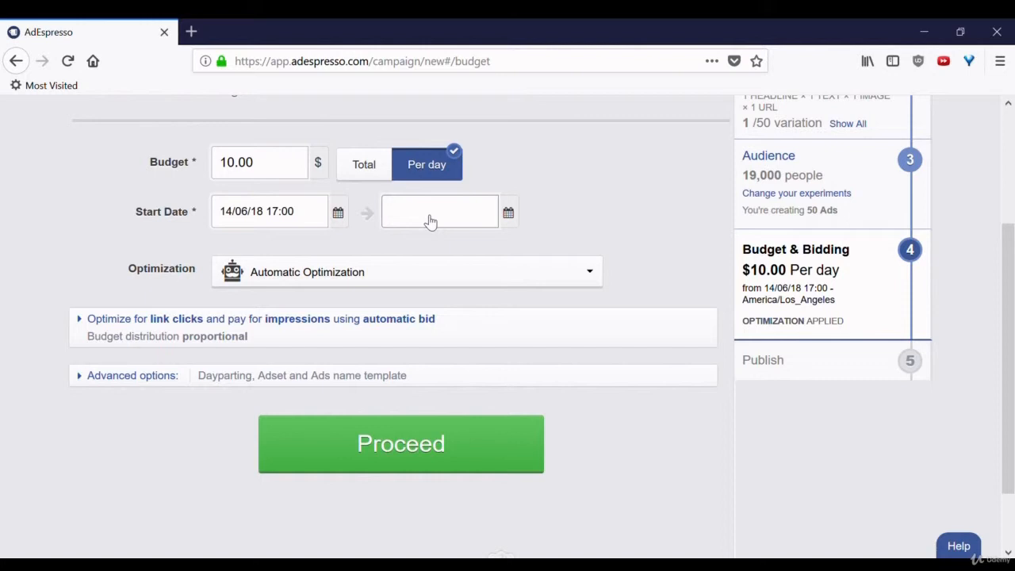
mouse_move(566, 276)
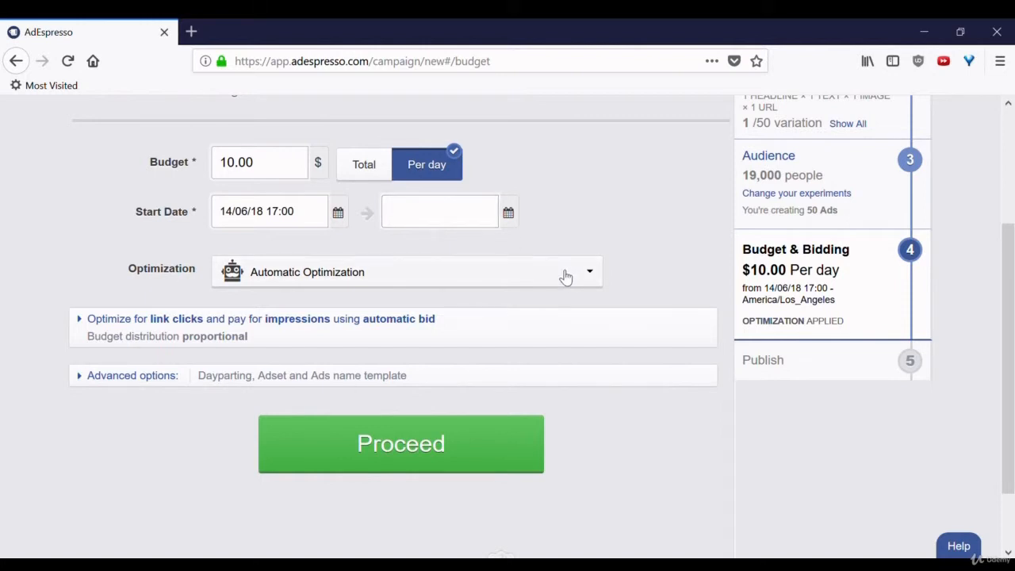
click(407, 272)
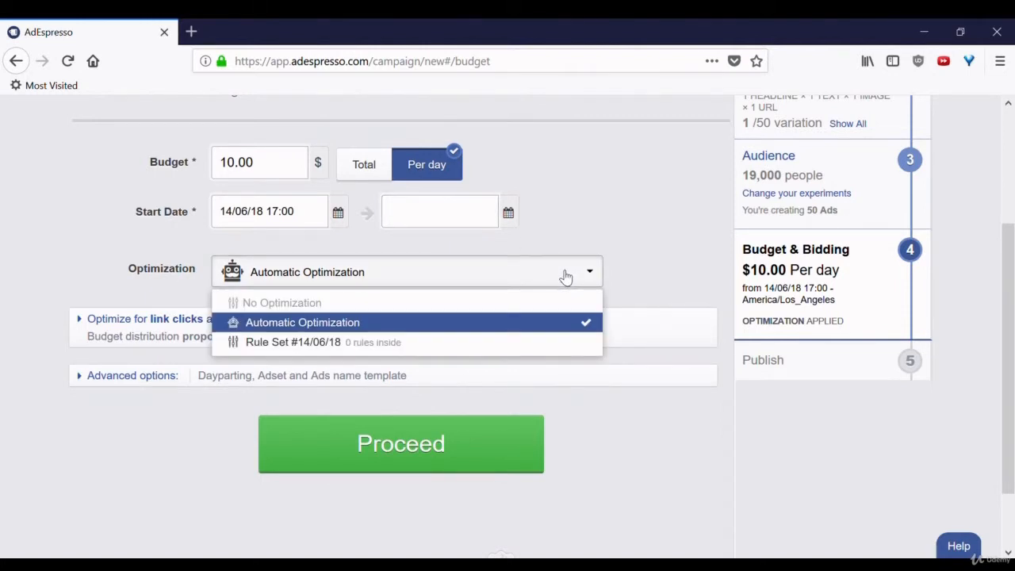
click(302, 322)
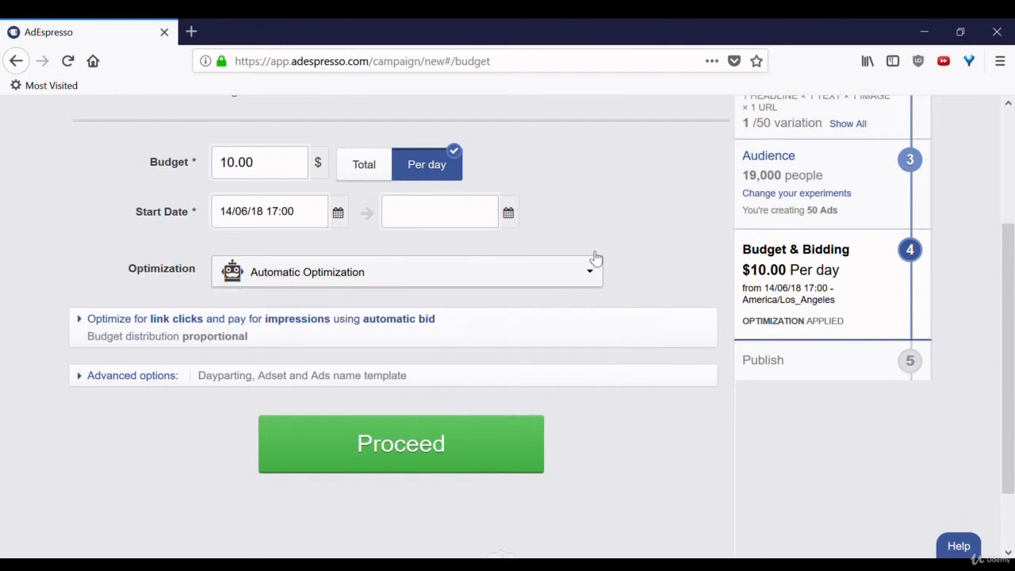
scroll(down, 3)
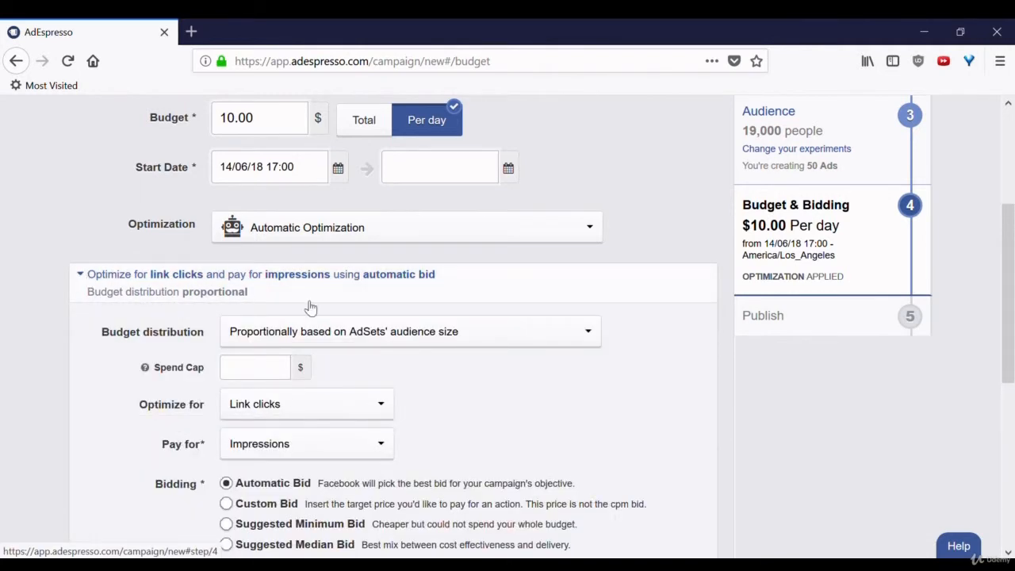
mouse_move(522, 389)
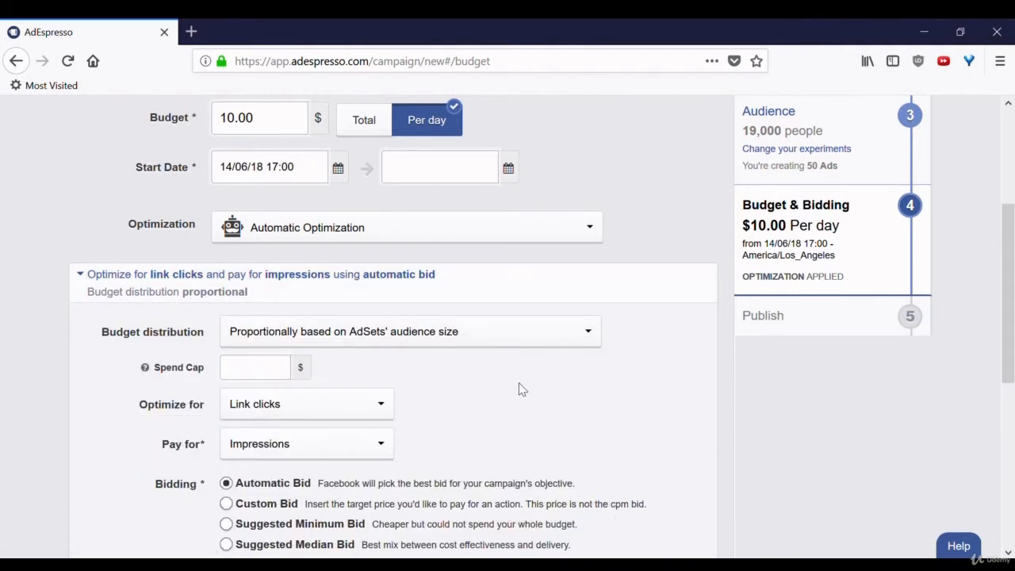
scroll(down, 3)
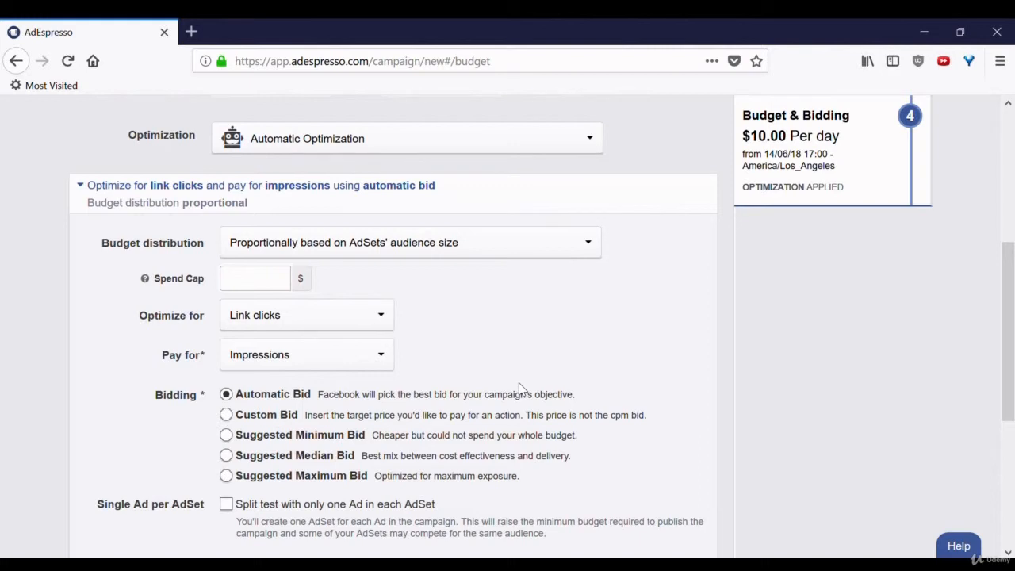
scroll(down, 3)
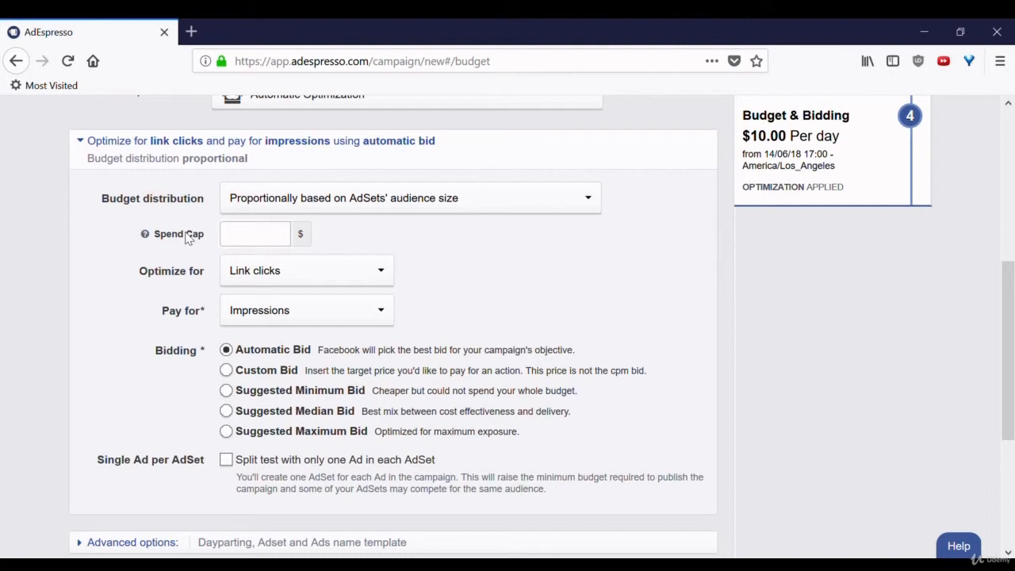
mouse_move(275, 275)
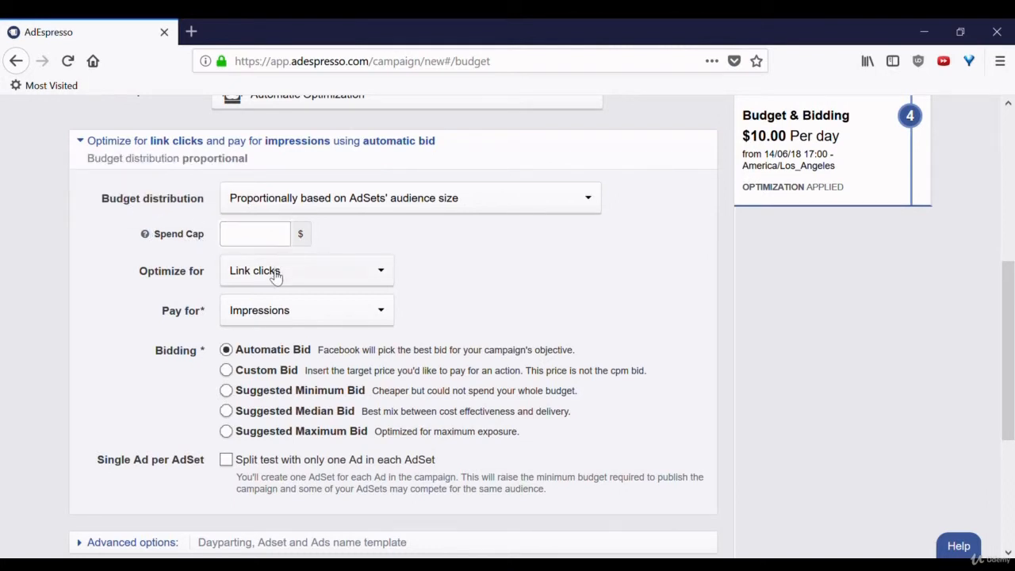
click(306, 270)
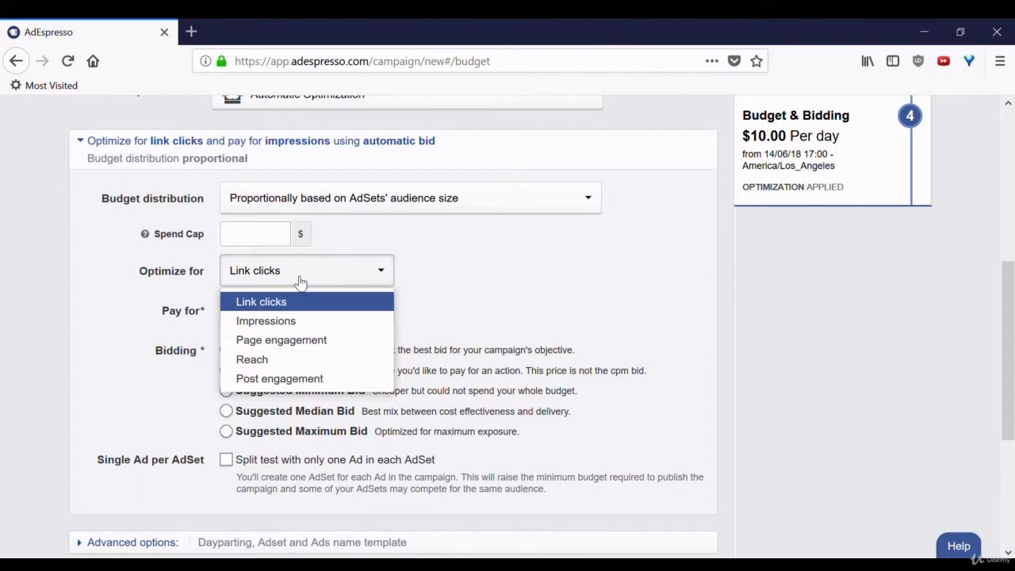
mouse_move(488, 286)
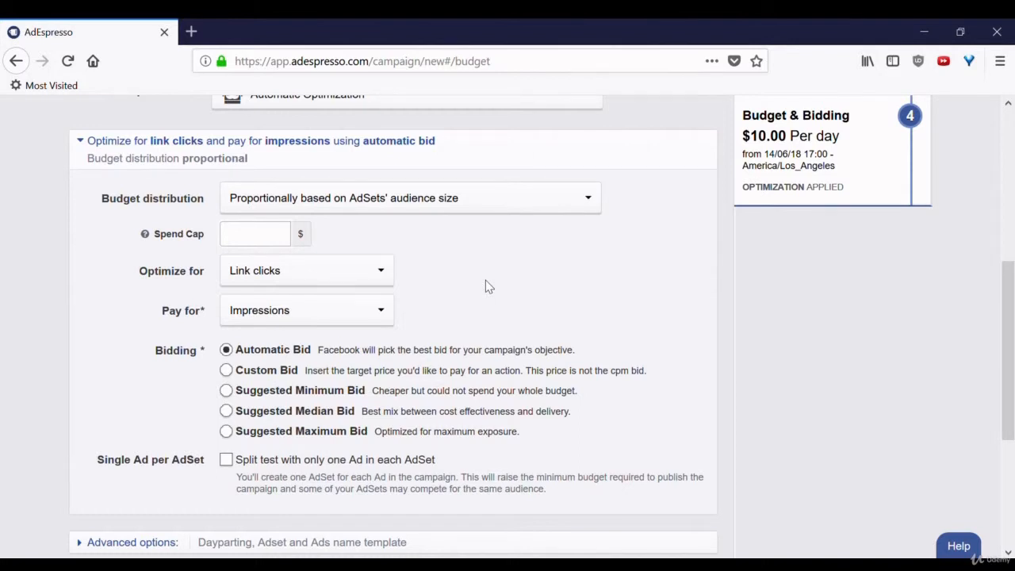
mouse_move(354, 321)
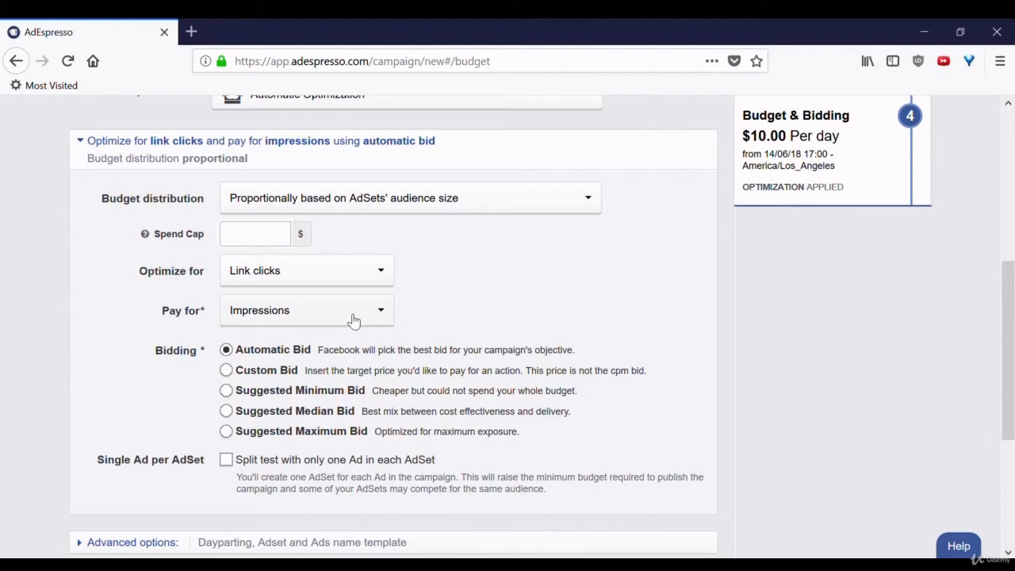
click(306, 310)
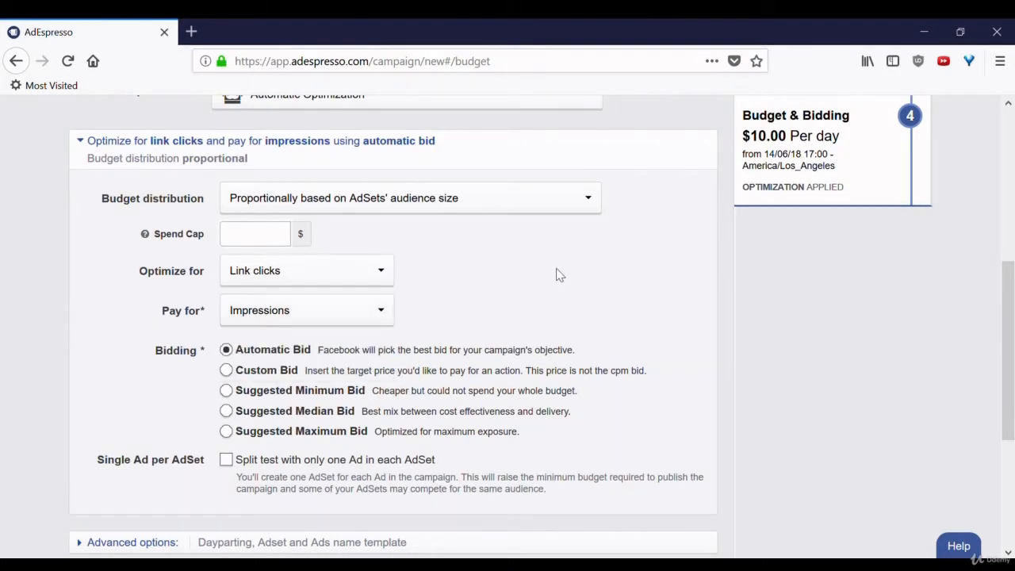
scroll(down, 3)
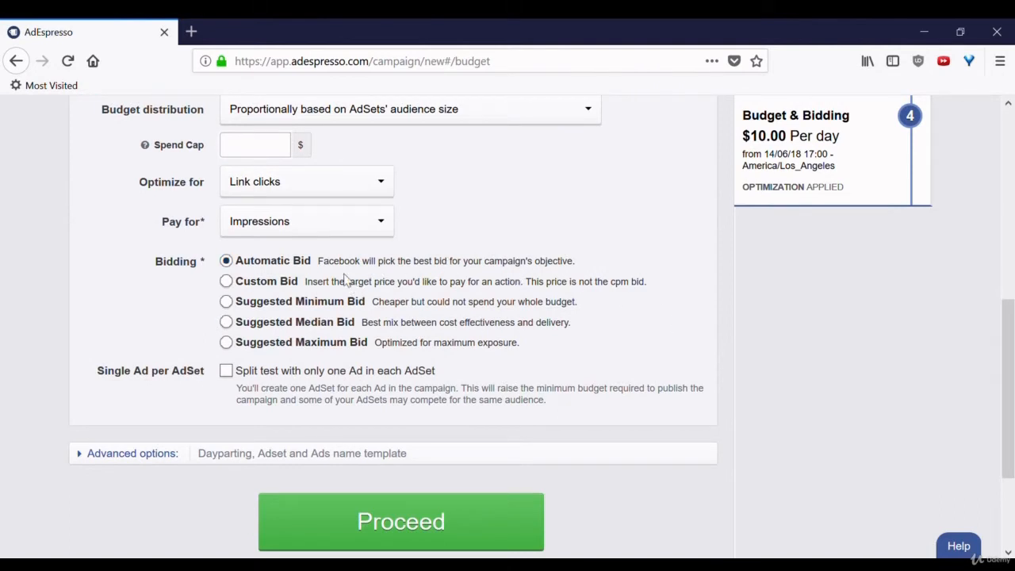
mouse_move(420, 267)
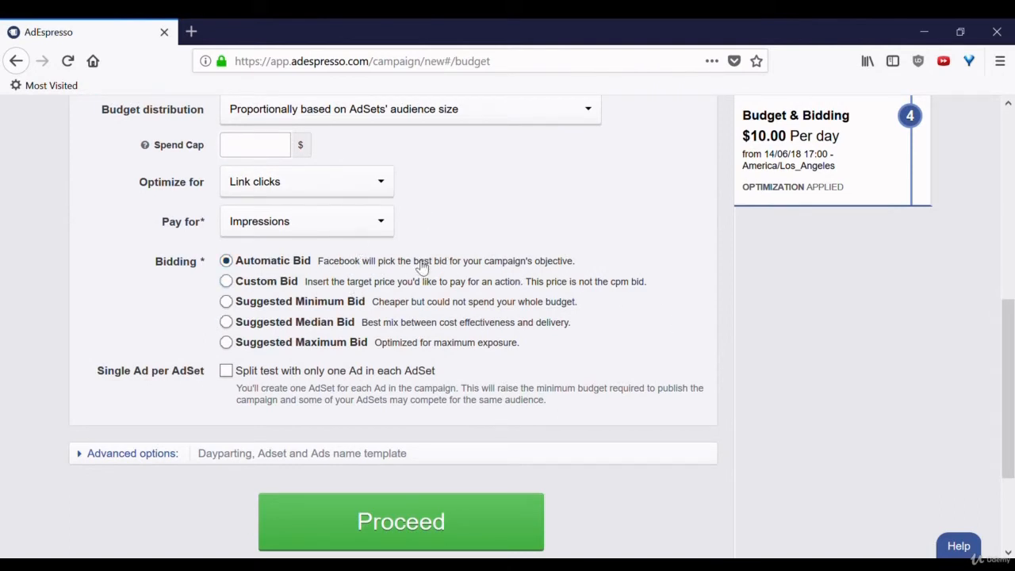
mouse_move(427, 286)
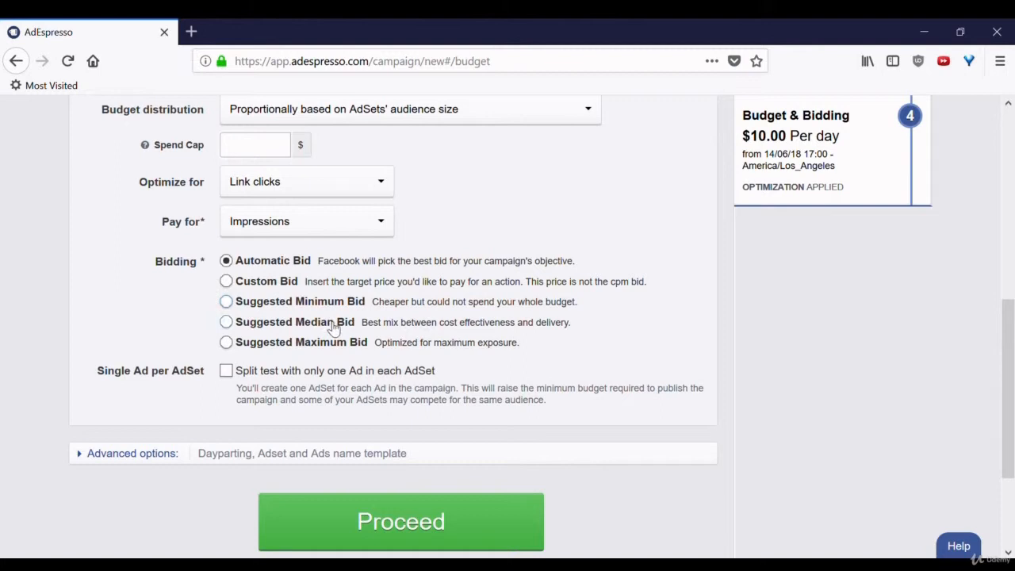
mouse_move(375, 357)
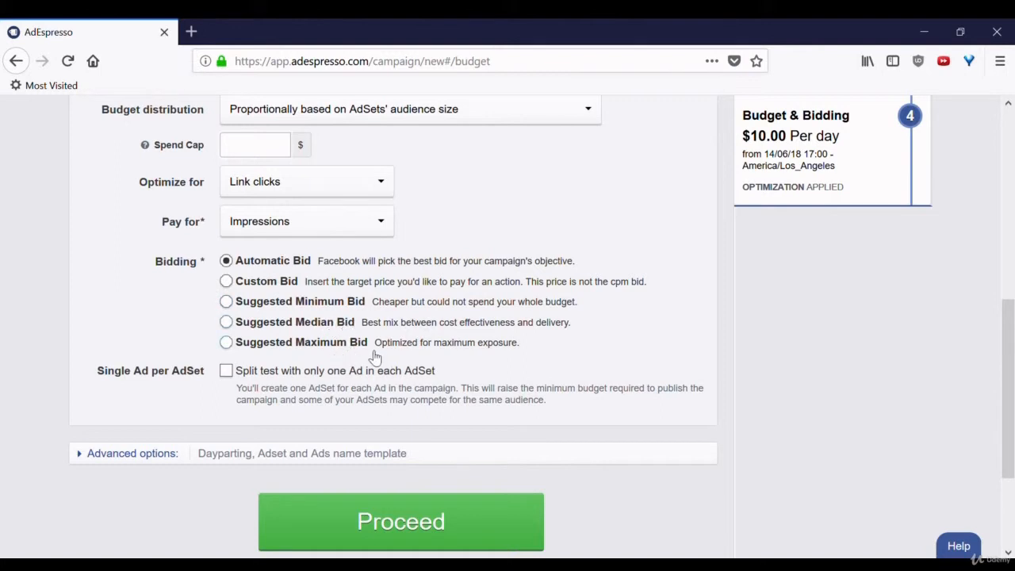
mouse_move(514, 365)
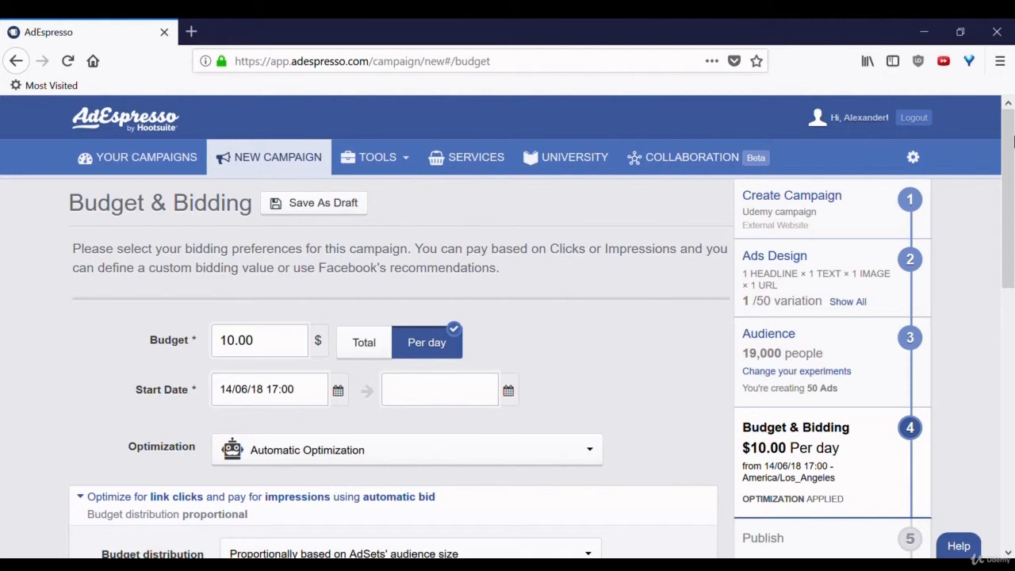
From Tools > Optimization Rules, create a new rule set and start a new rule in it
click(376, 157)
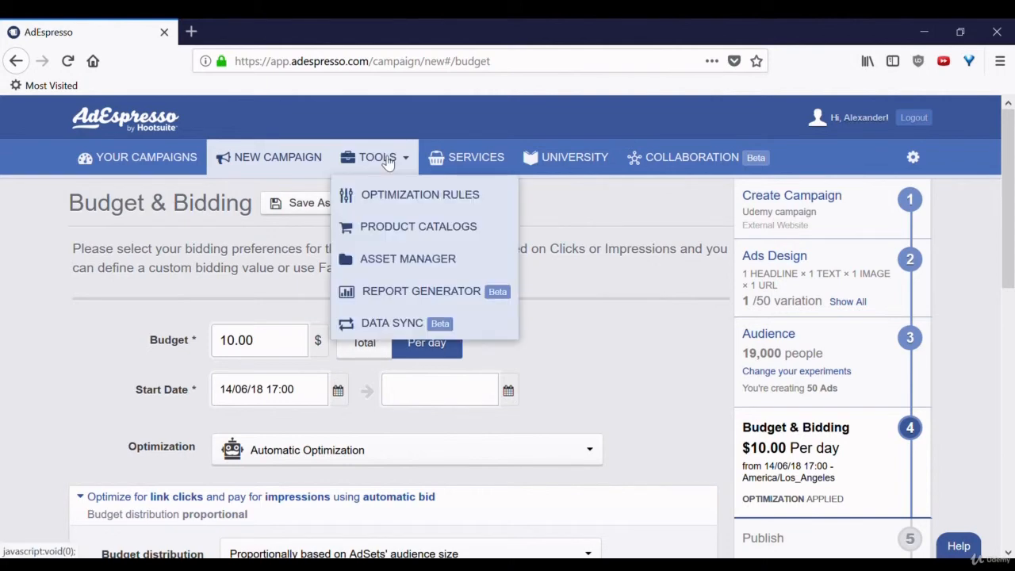
mouse_move(406, 194)
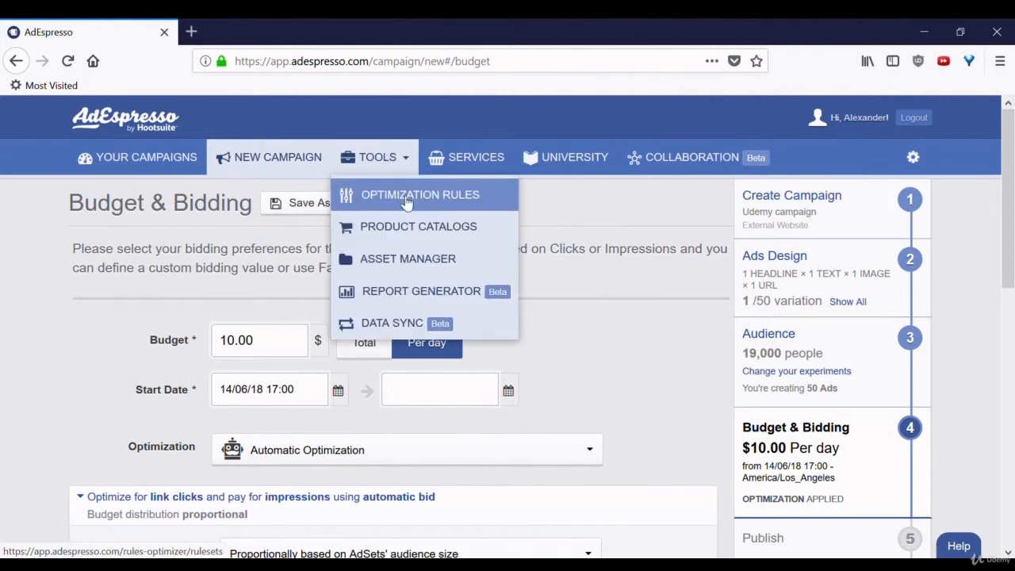
click(420, 195)
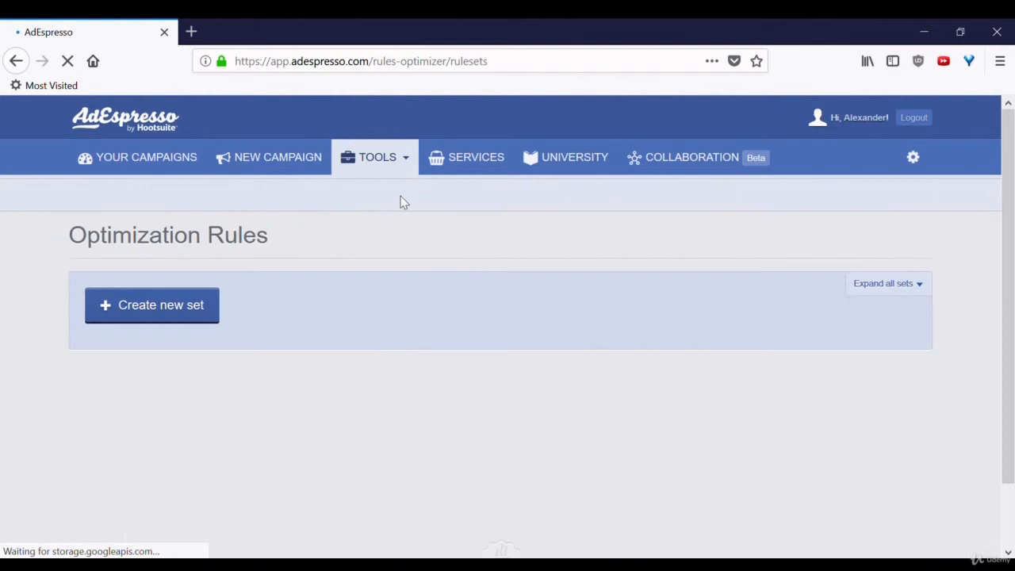
click(152, 304)
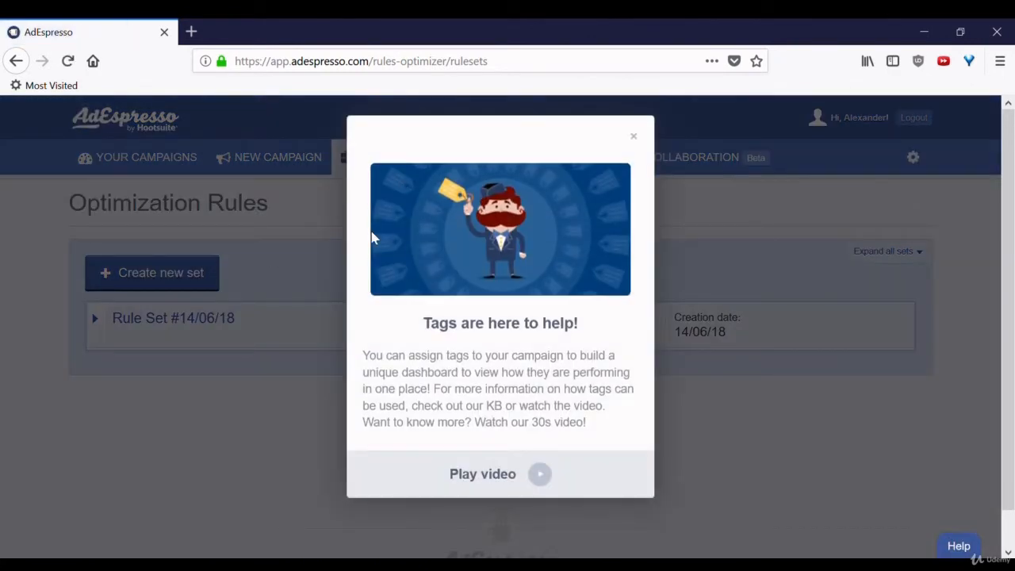
click(634, 135)
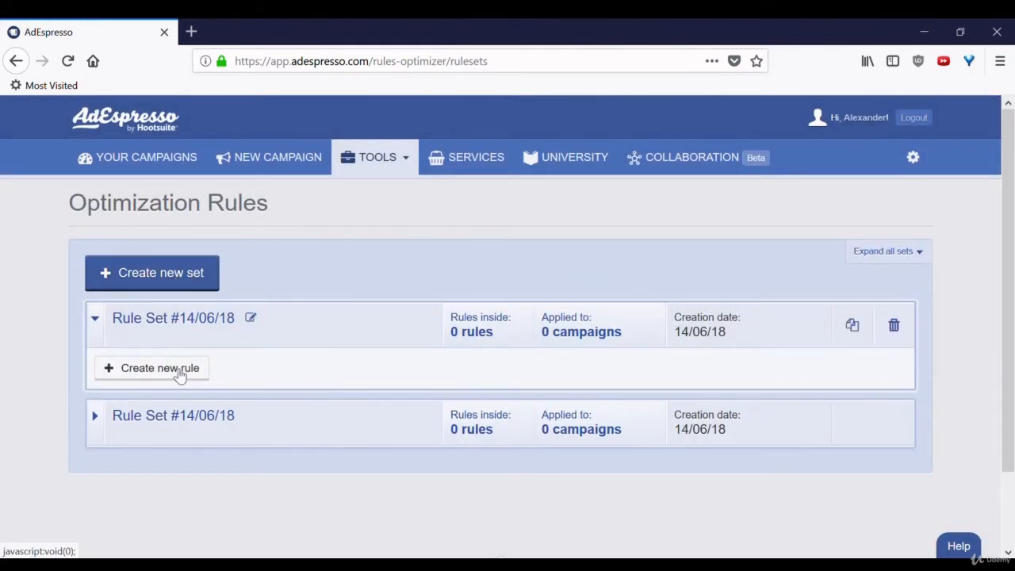
click(159, 367)
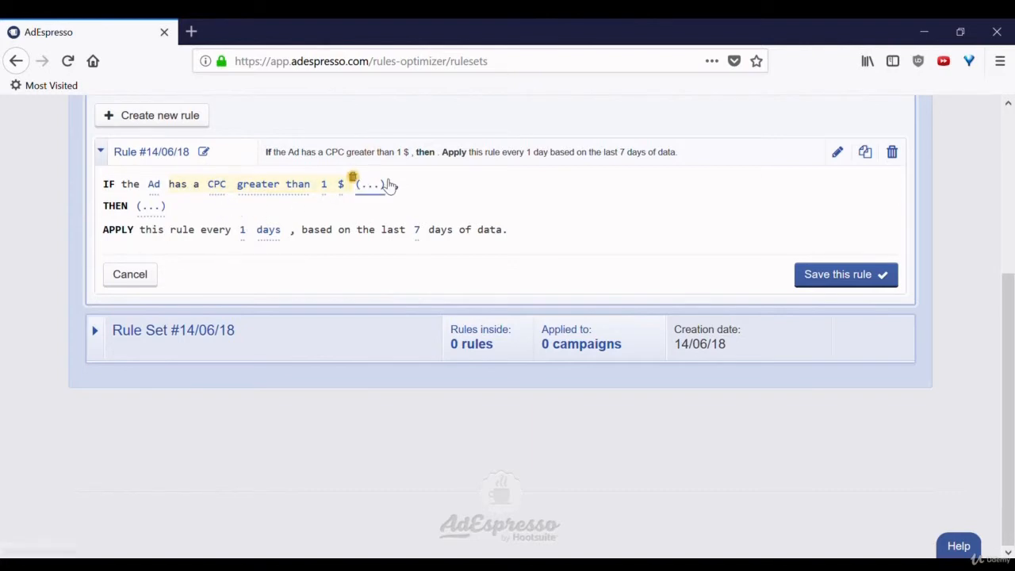
Set the rule's action to pause it when CPC exceeds 1 $, then reopen the metric list
click(150, 206)
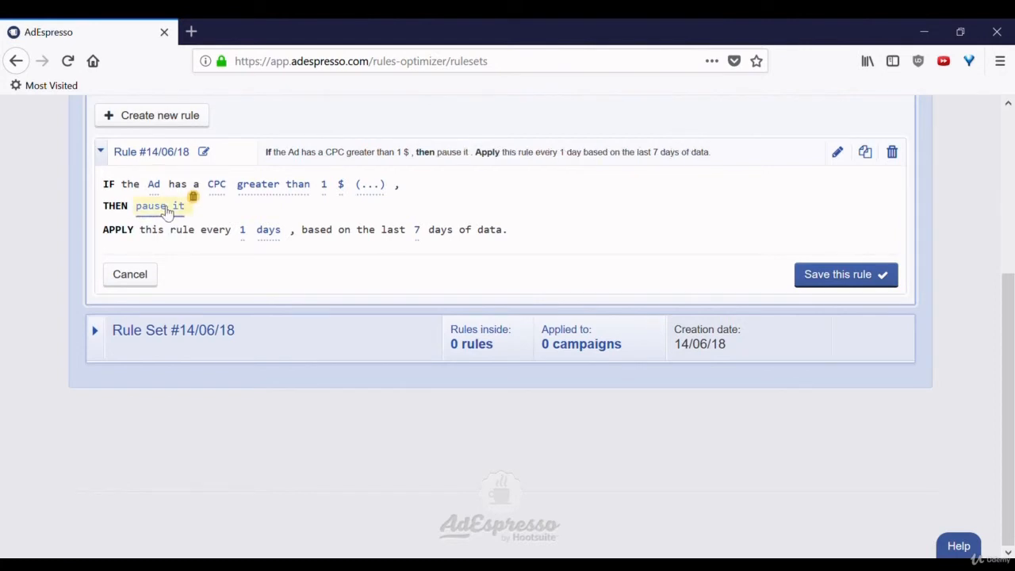
click(159, 205)
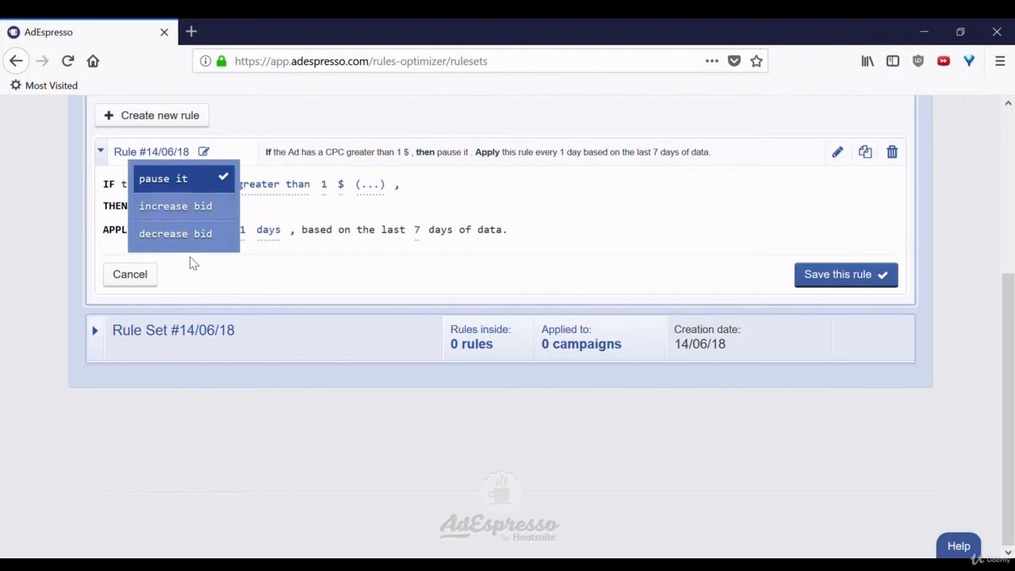
mouse_move(444, 214)
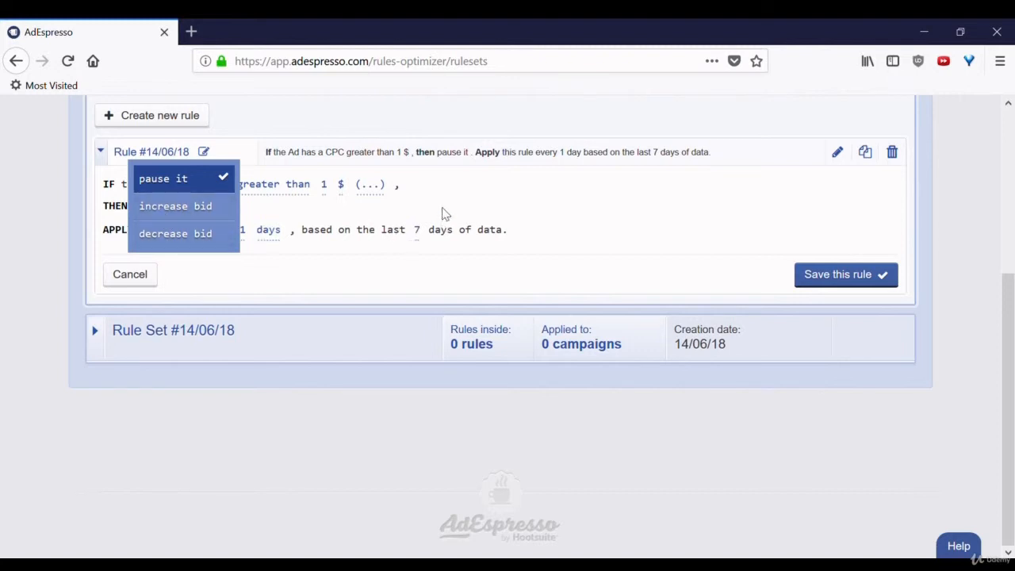
click(163, 177)
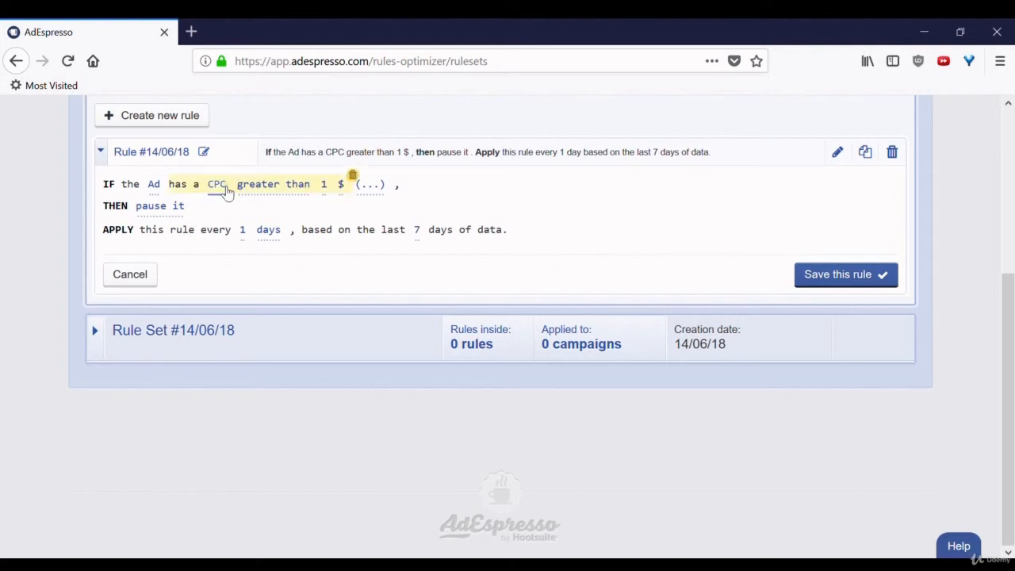
click(215, 184)
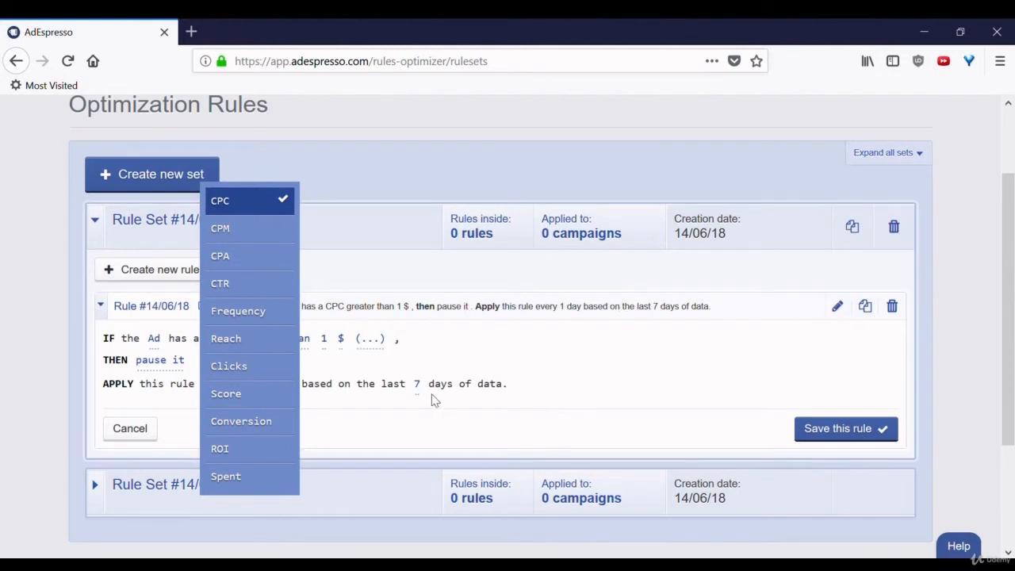
mouse_move(462, 396)
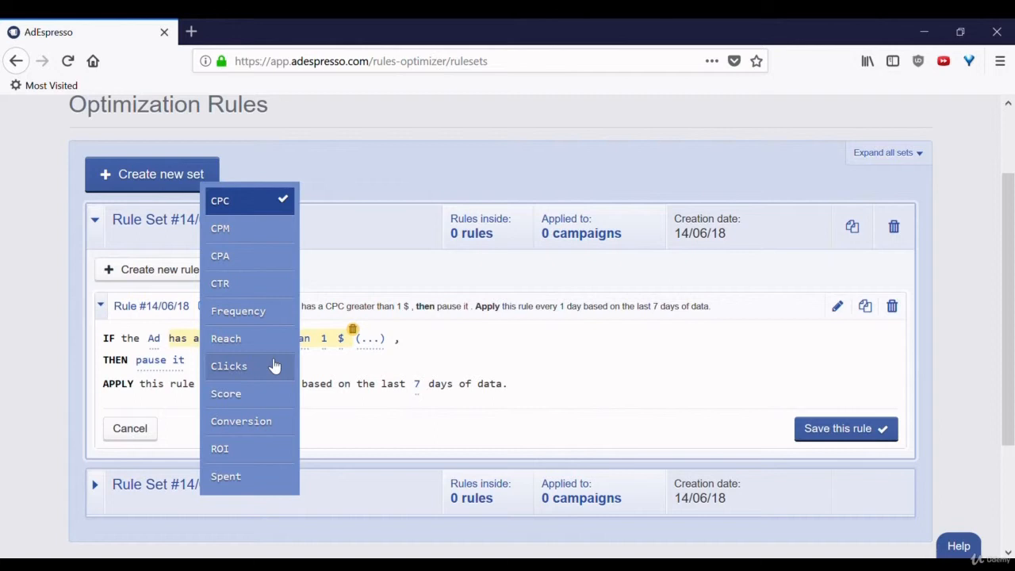
mouse_move(249, 476)
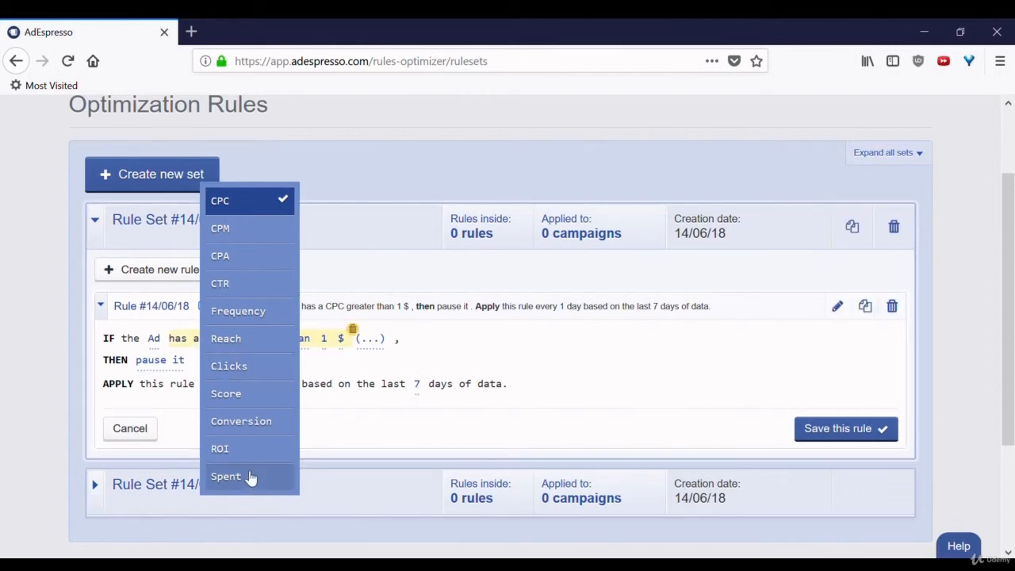
mouse_move(277, 421)
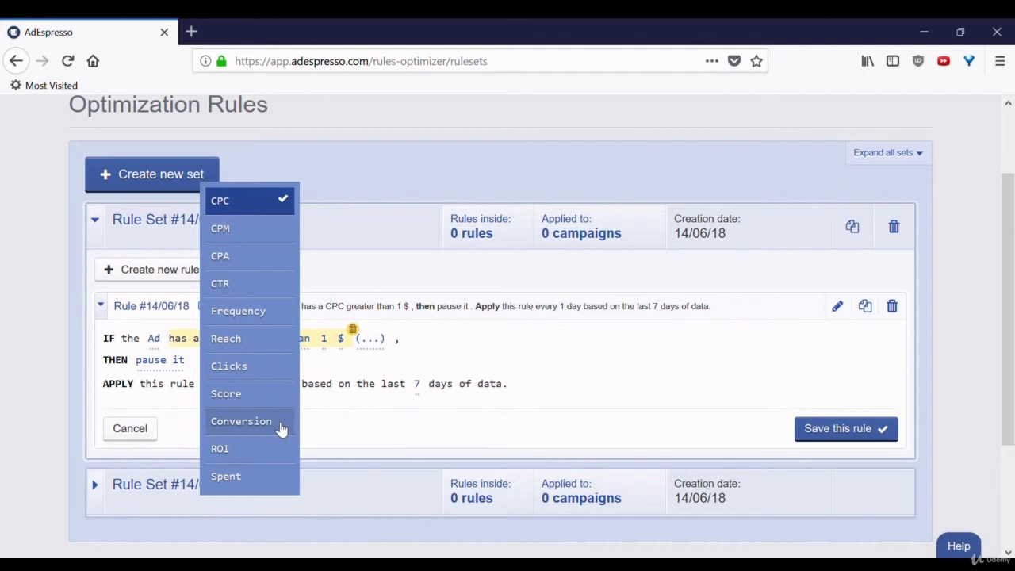
Base the rule's condition on ROI greater than 1 instead of CPC
click(219, 448)
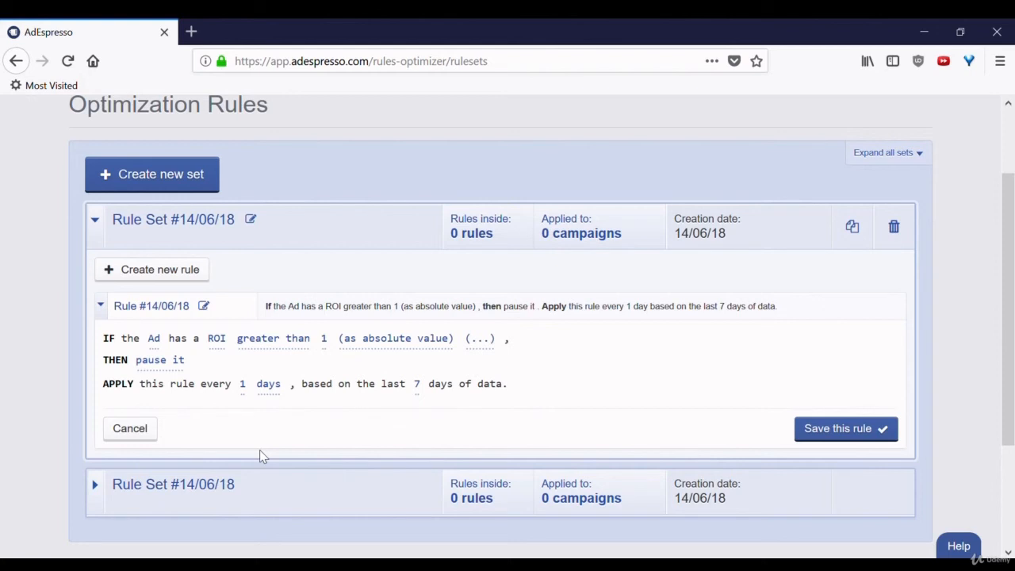
mouse_move(236, 364)
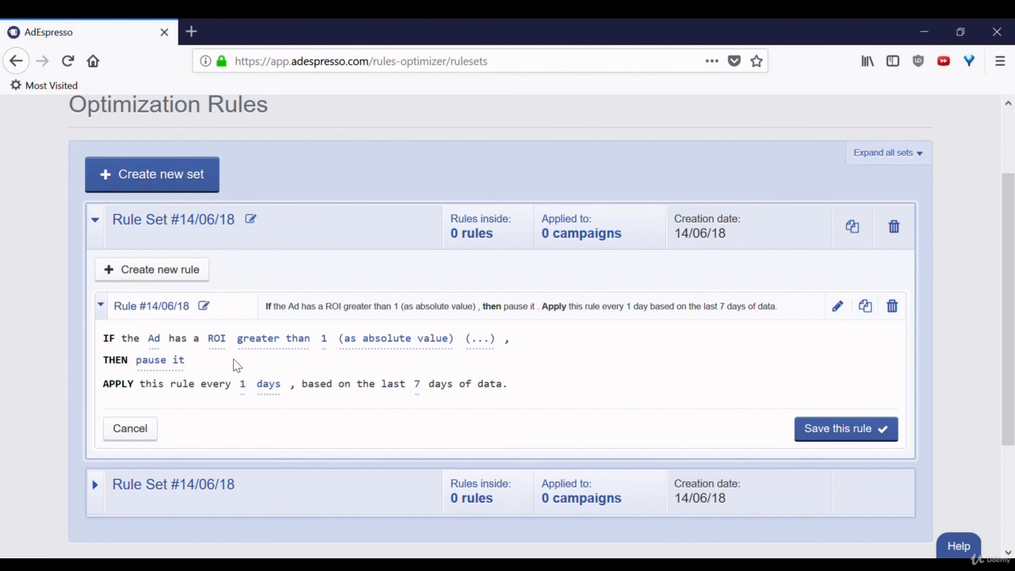
mouse_move(286, 357)
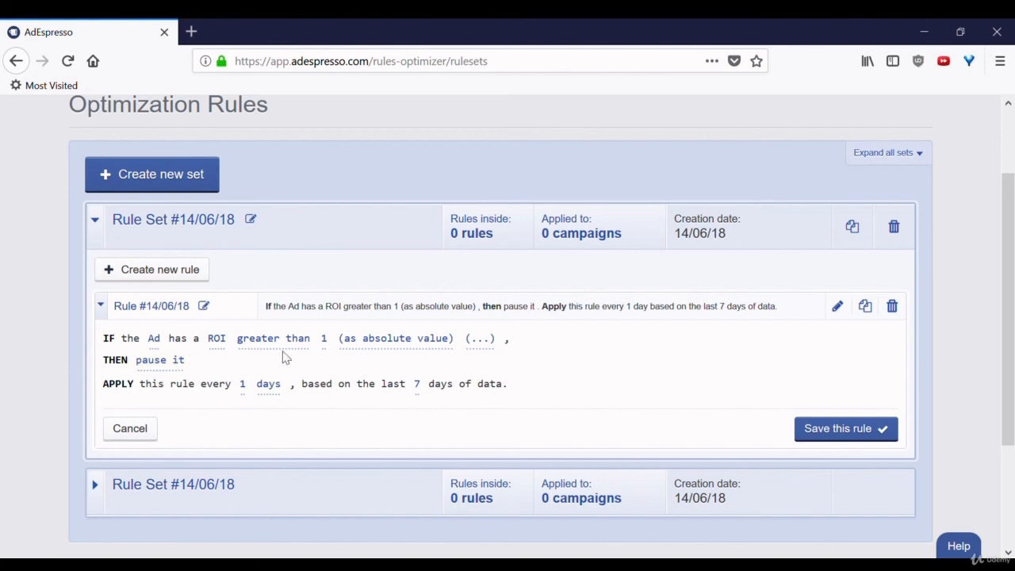
mouse_move(234, 365)
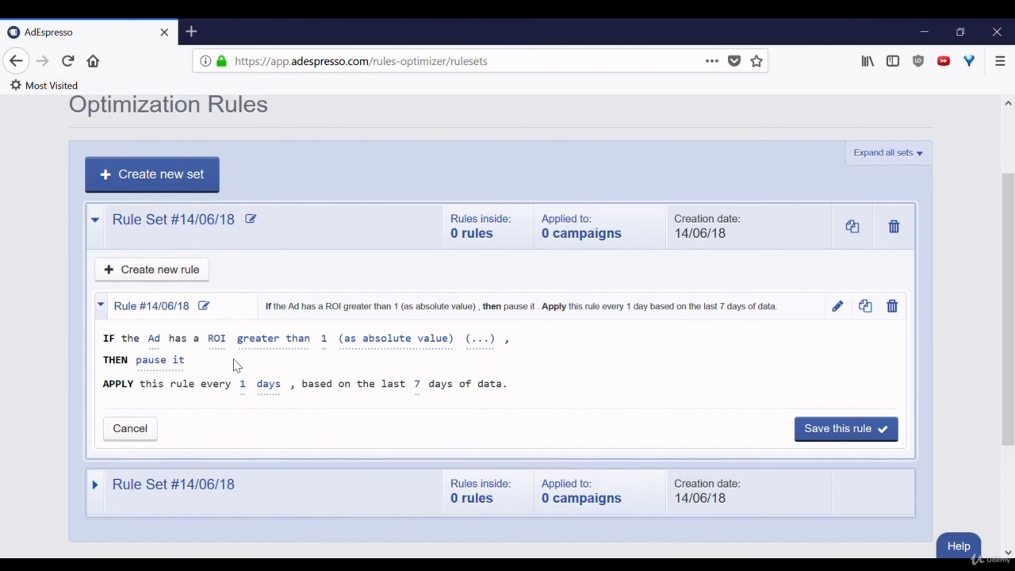